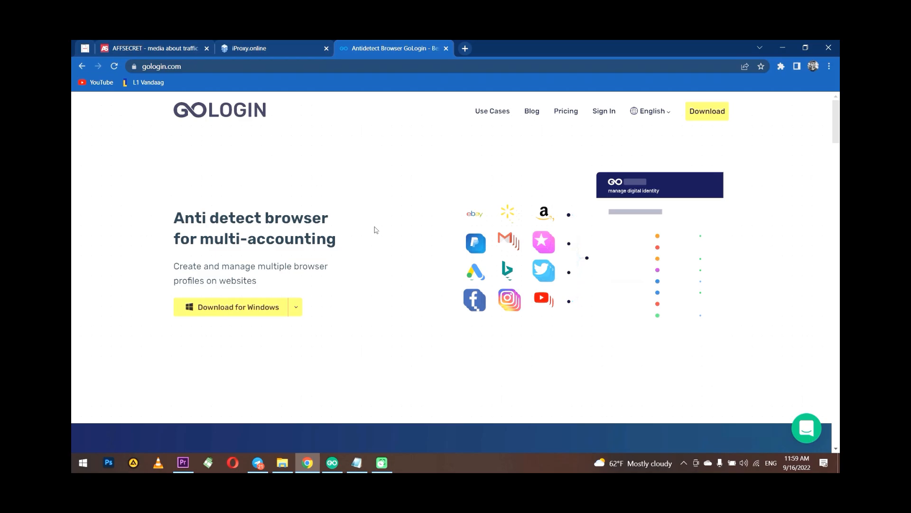
# Scroll down through the gologin.com homepage before switching to the GoLogin app
pyautogui.scroll(-3)
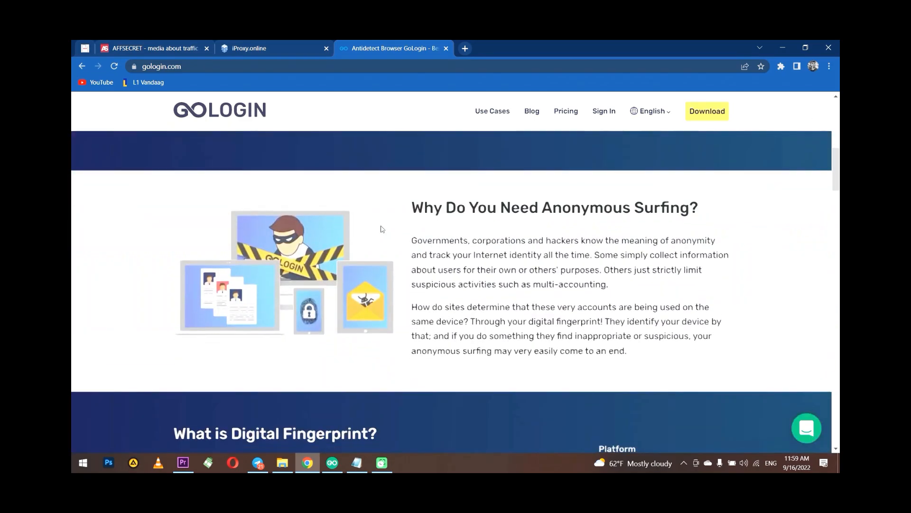
pyautogui.scroll(-3)
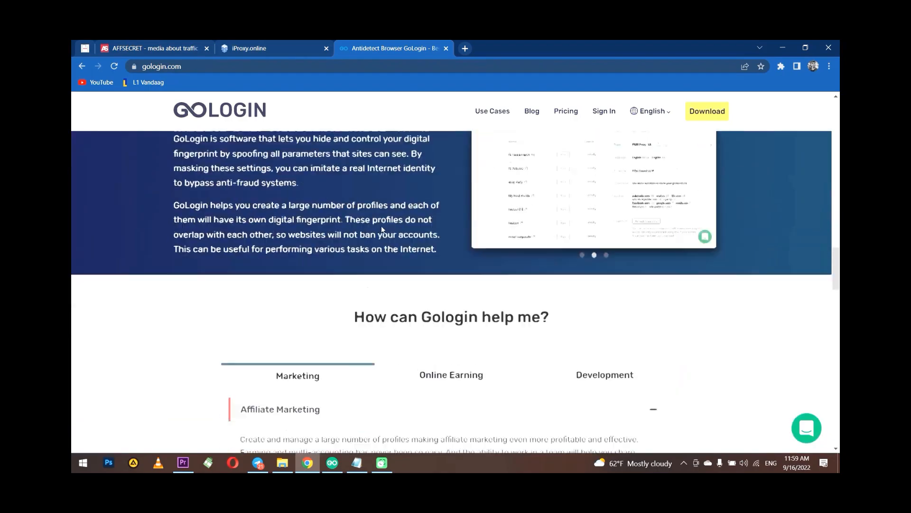
pyautogui.scroll(-3)
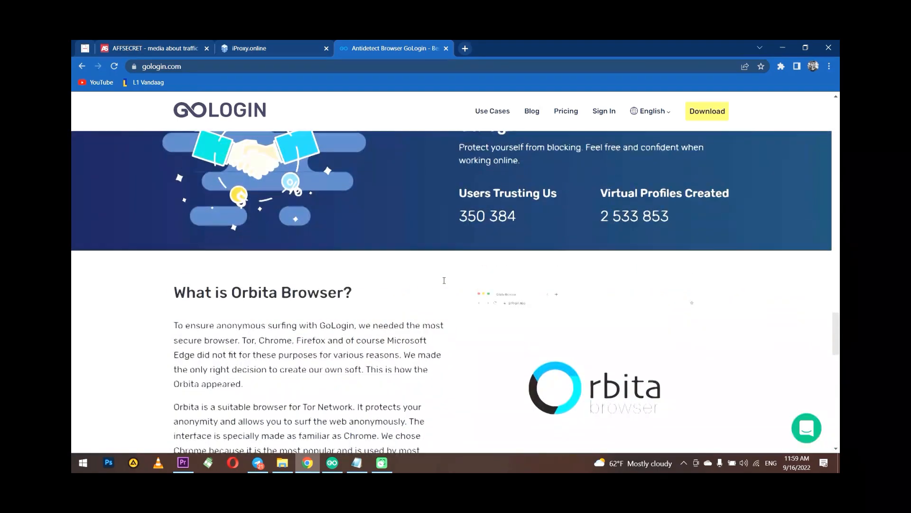
pyautogui.scroll(-3)
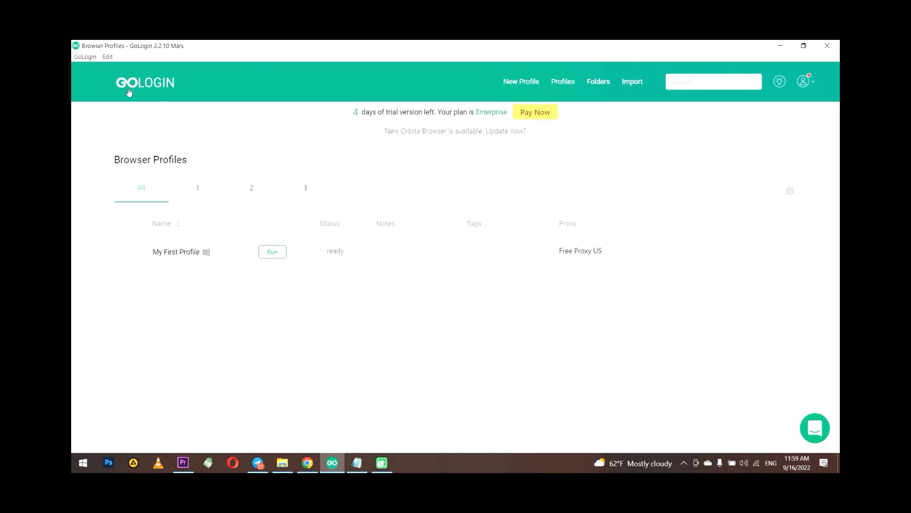
pyautogui.moveTo(306, 462)
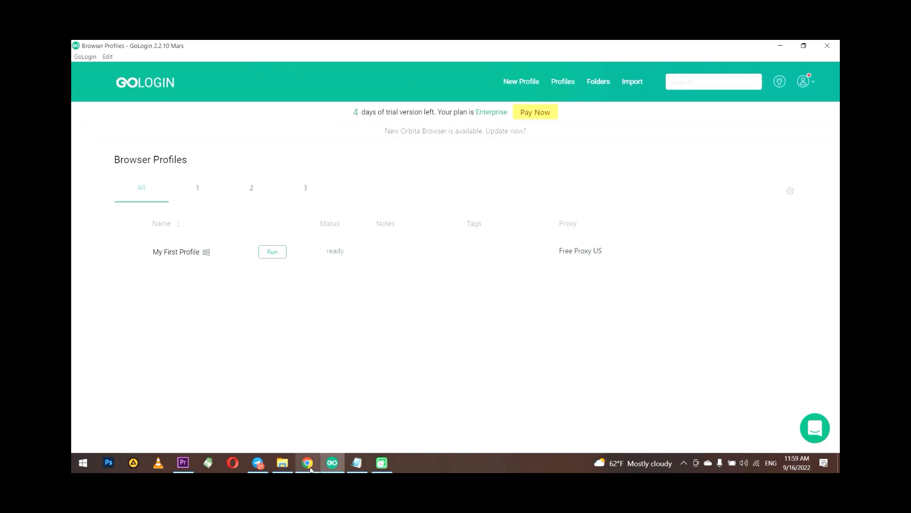
# Return to the Chrome browser showing the gologin.com pricing page
pyautogui.click(307, 463)
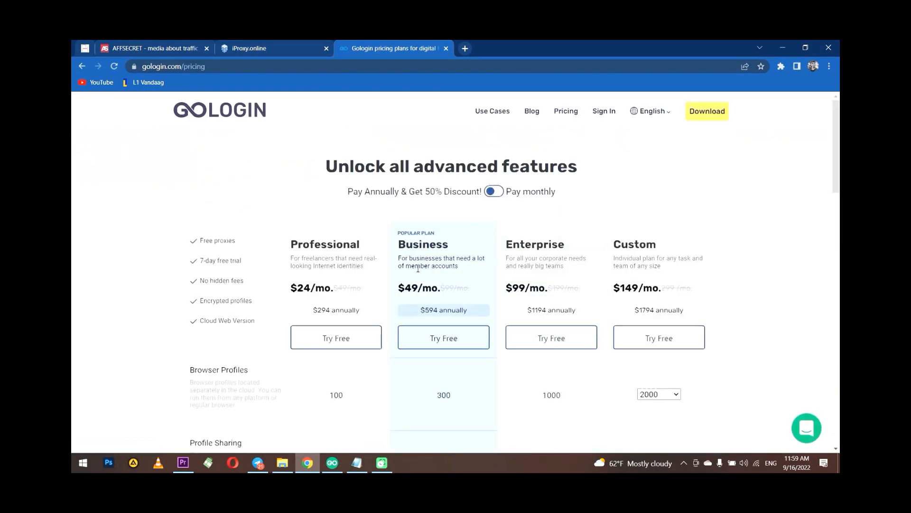
# Move from GoLogin pricing to the iProxy.online dashboard with the For Video connection
pyautogui.scroll(-3)
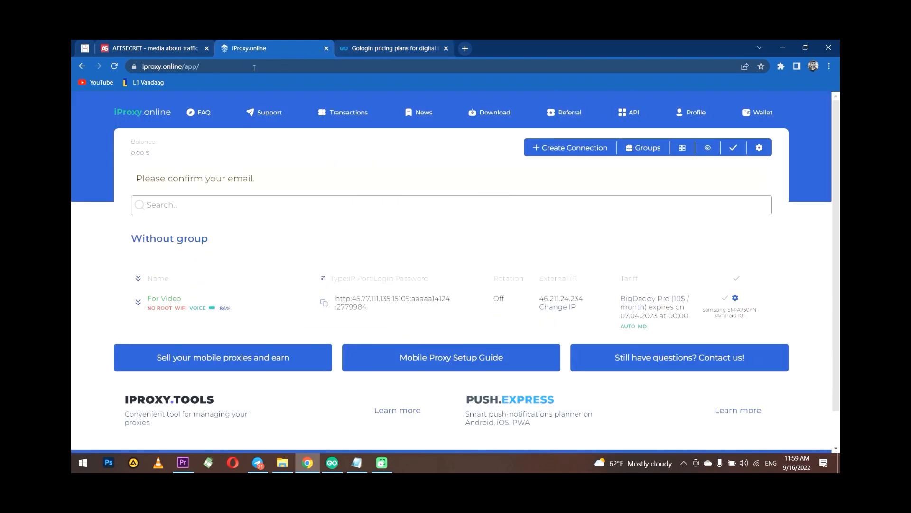
pyautogui.moveTo(553, 273)
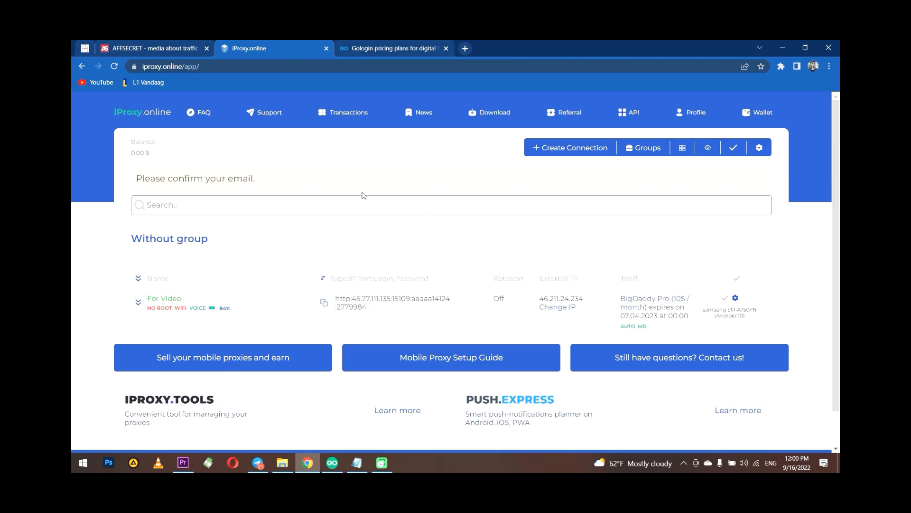
# Review the For Video connection on iProxy, then return to GoLogin's pricing page
pyautogui.scroll(-3)
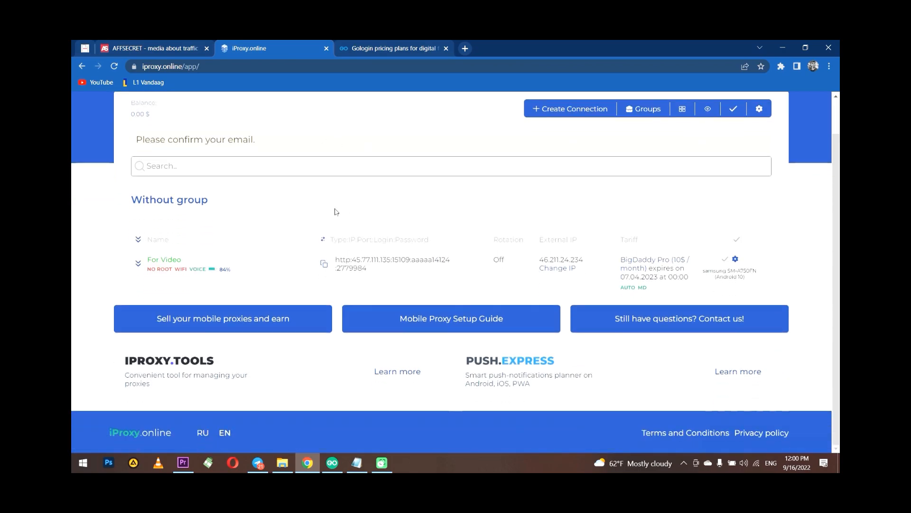
pyautogui.click(395, 48)
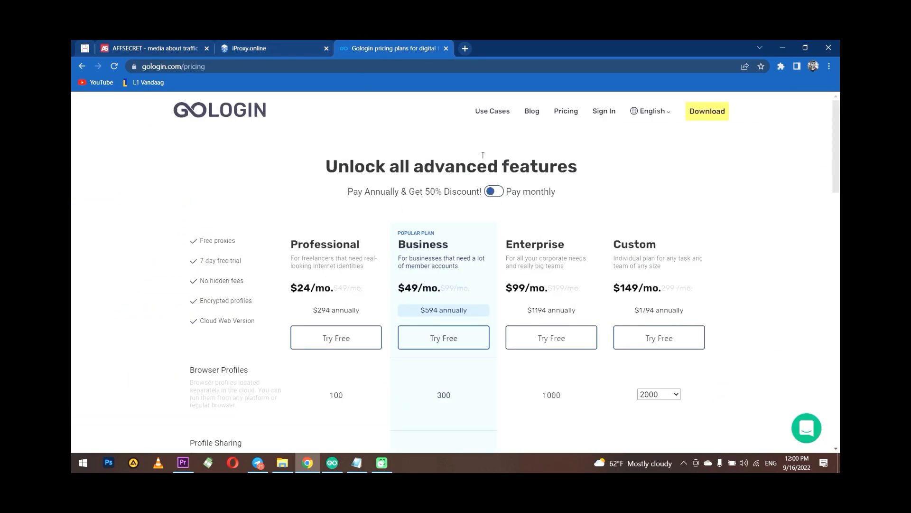
# Revisit the GoLogin app's profile list, then return to the gologin.com homepage in Chrome
pyautogui.click(219, 110)
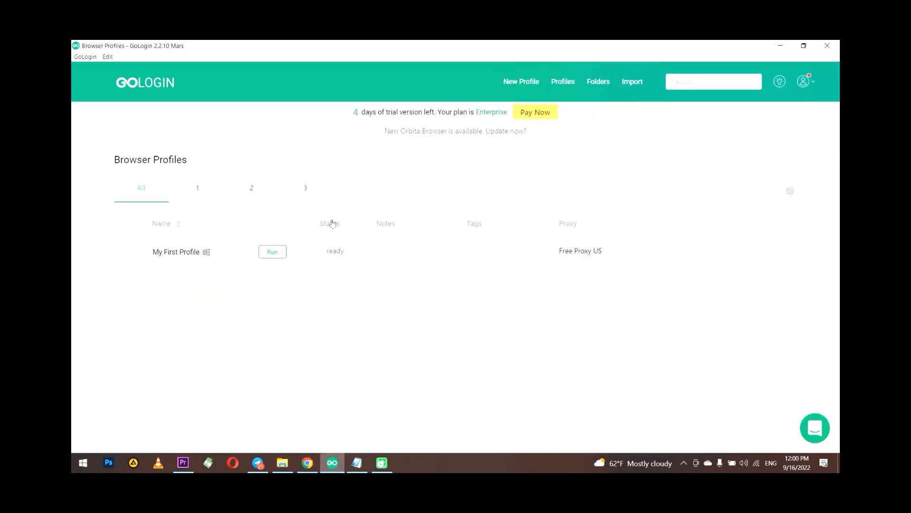
pyautogui.moveTo(345, 318)
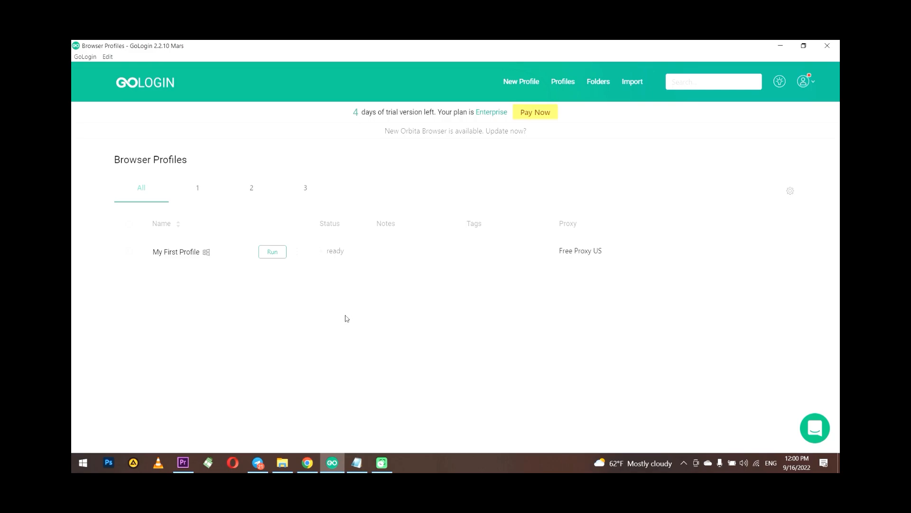
pyautogui.moveTo(492, 260)
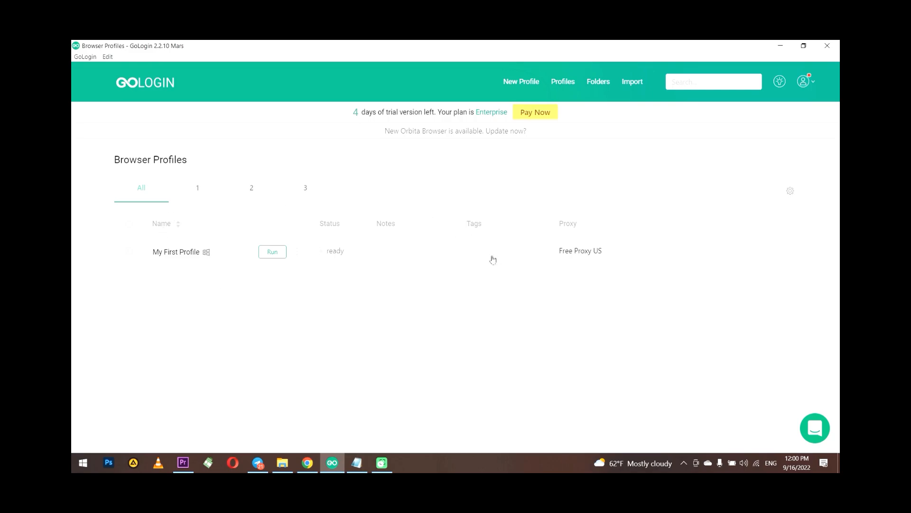
pyautogui.moveTo(395, 253)
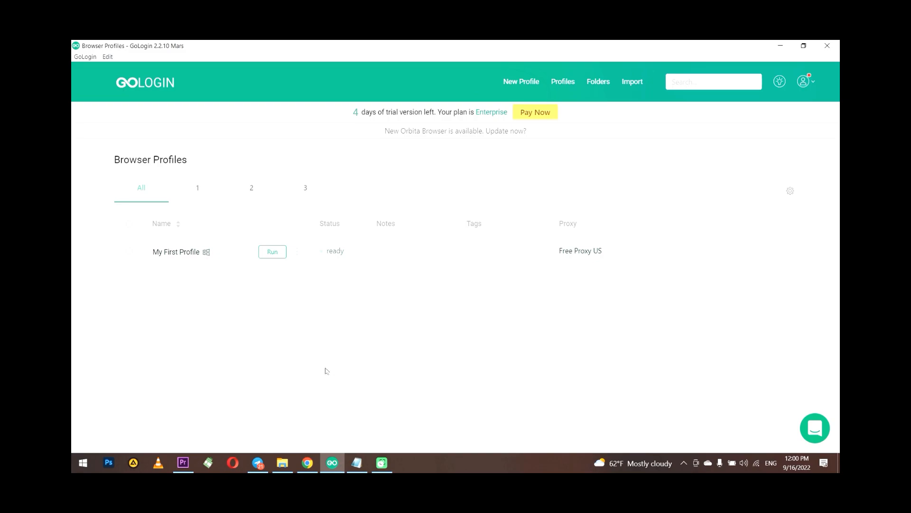
pyautogui.click(306, 463)
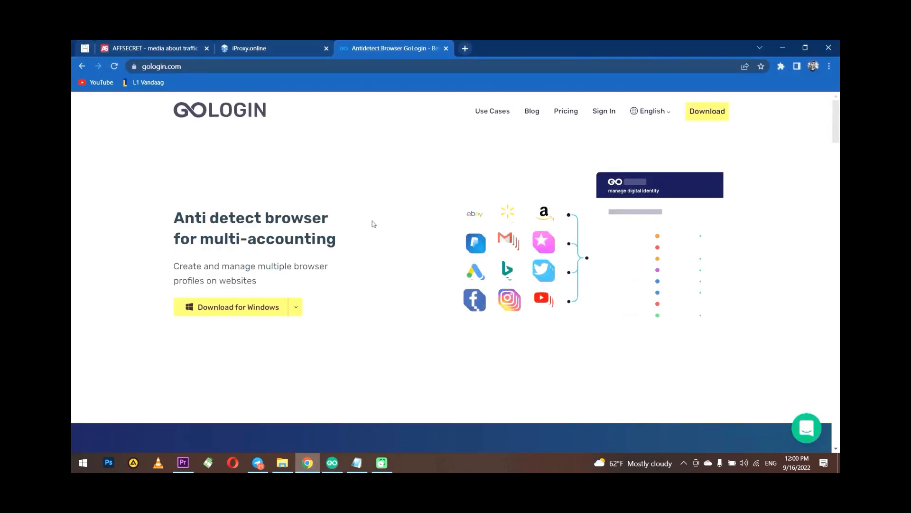
pyautogui.scroll(-3)
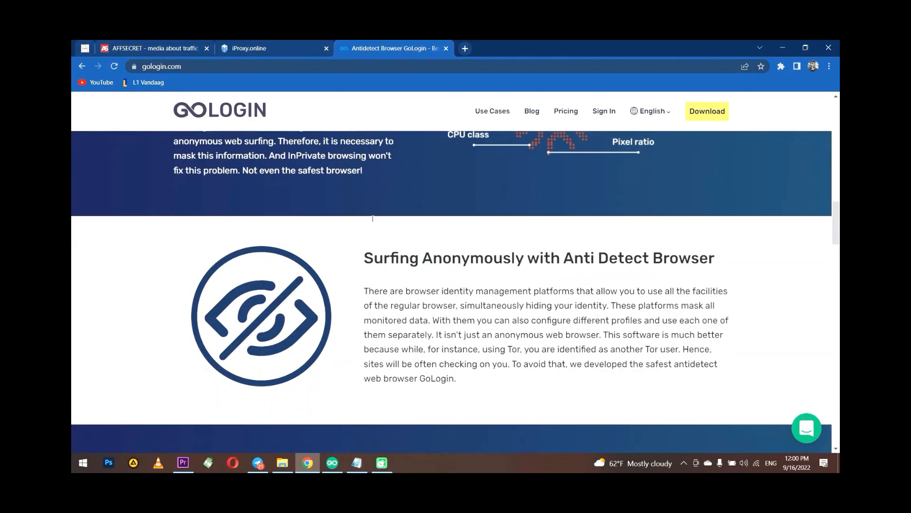
pyautogui.scroll(-3)
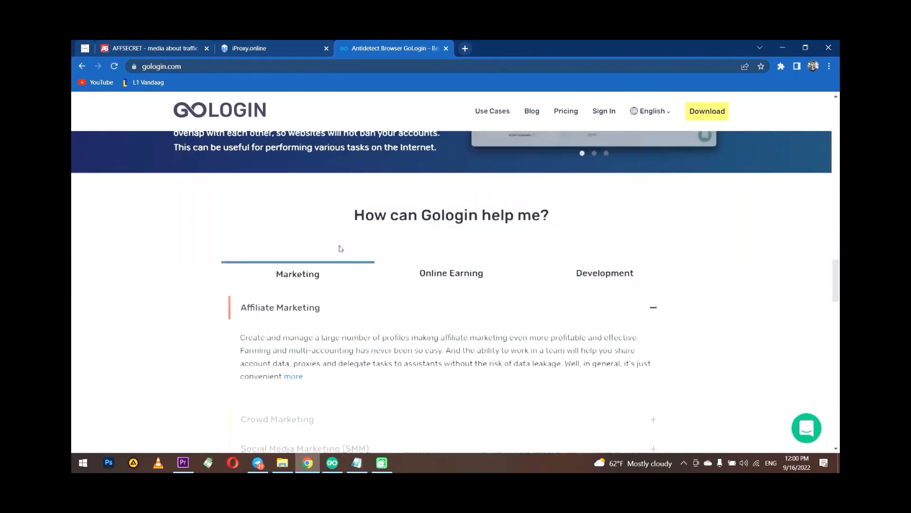
pyautogui.scroll(-3)
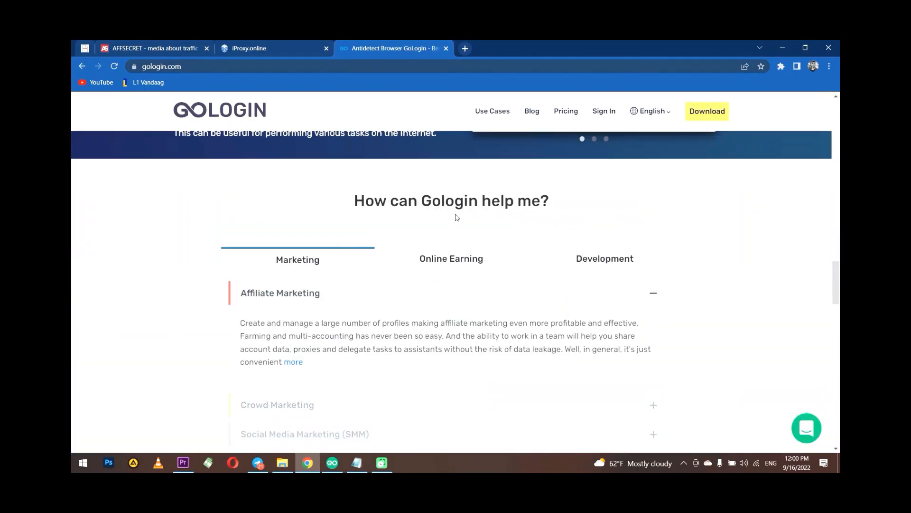
pyautogui.scroll(-3)
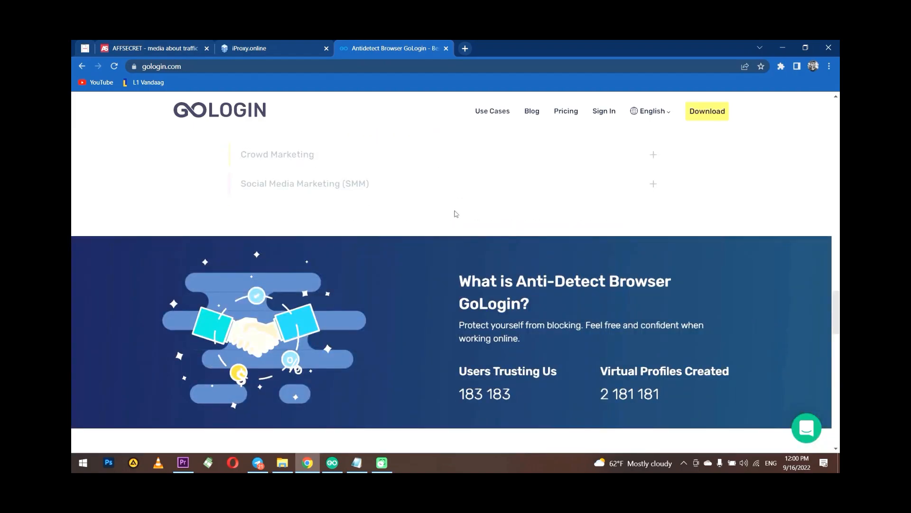
pyautogui.scroll(3)
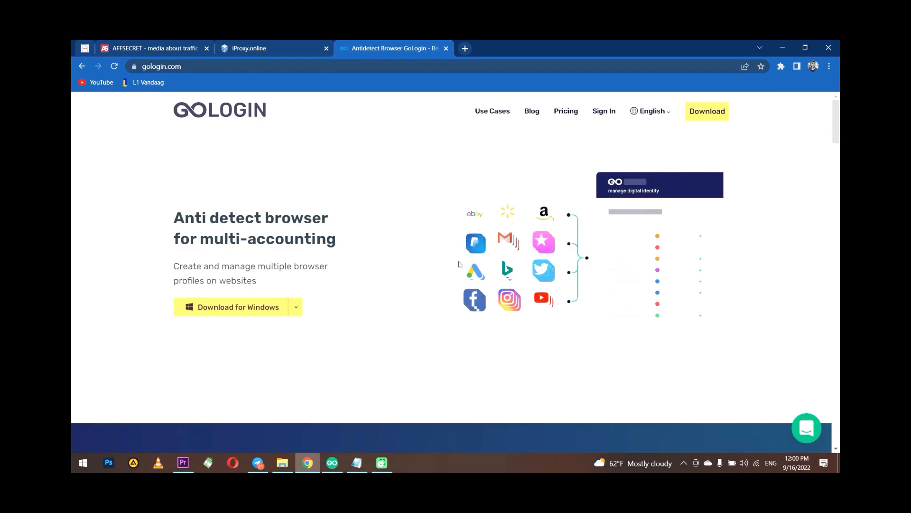
# Bring the GoLogin app forward and start creating a New Browser Profile
pyautogui.click(333, 462)
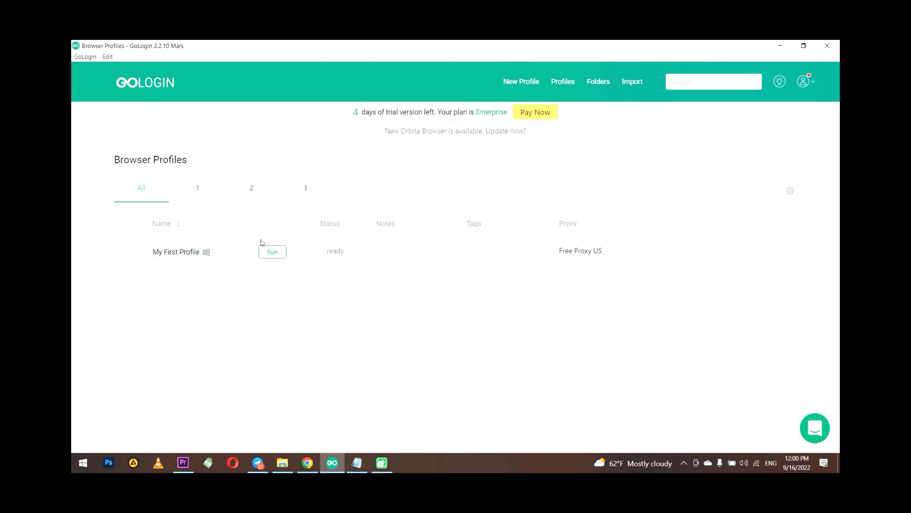
pyautogui.moveTo(297, 255)
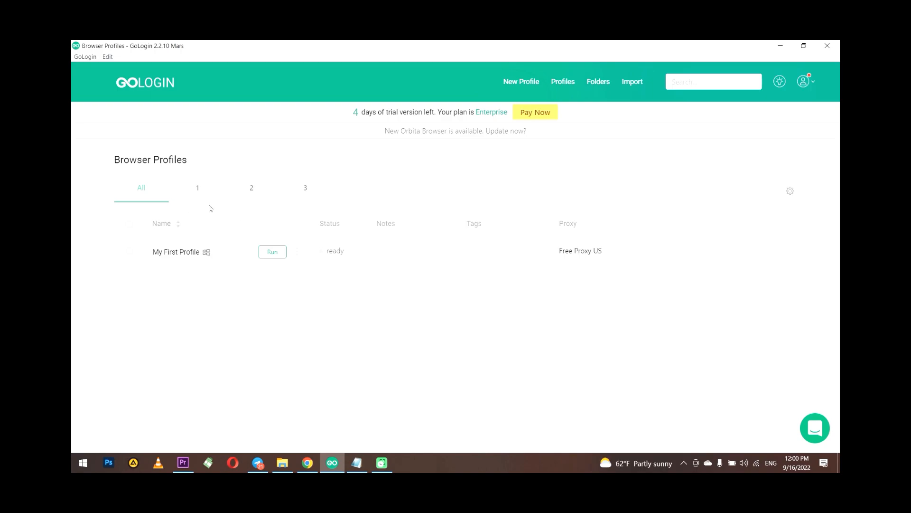
pyautogui.click(197, 186)
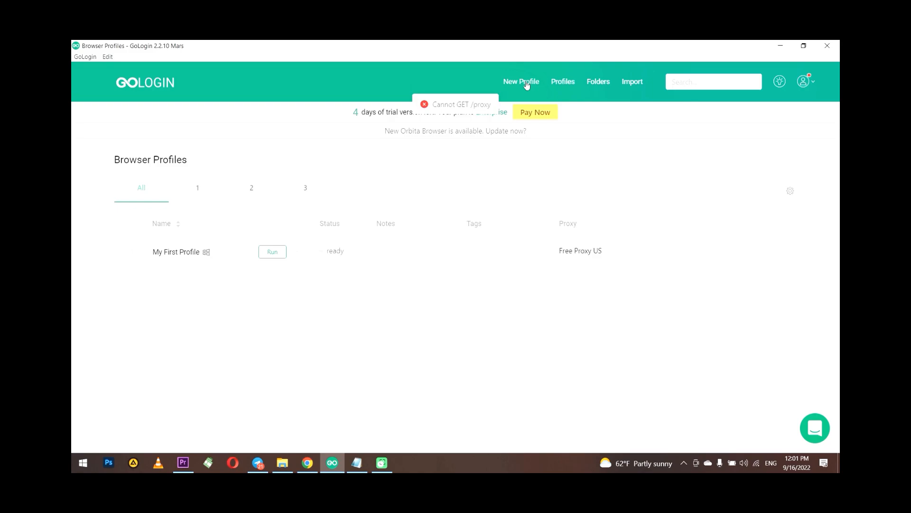
pyautogui.click(521, 81)
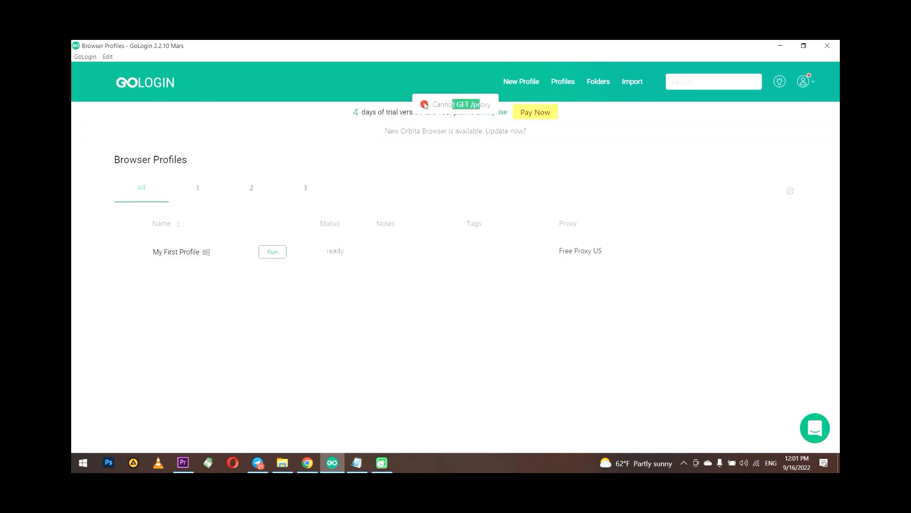
pyautogui.click(520, 82)
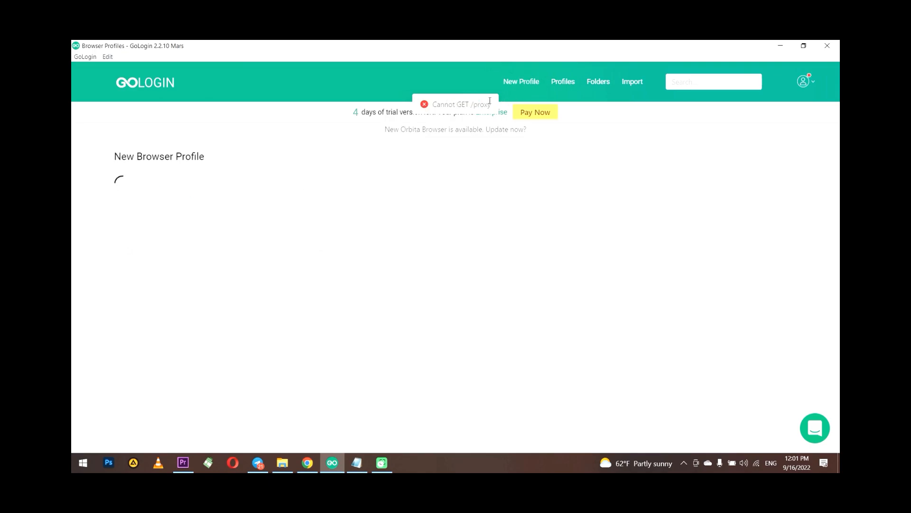
# Name the new browser profile 123454
pyautogui.click(522, 81)
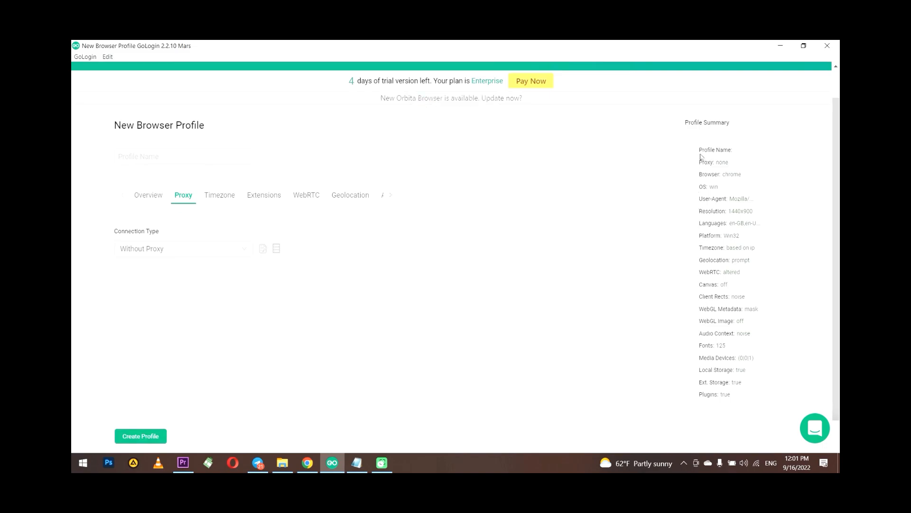
pyautogui.moveTo(617, 303)
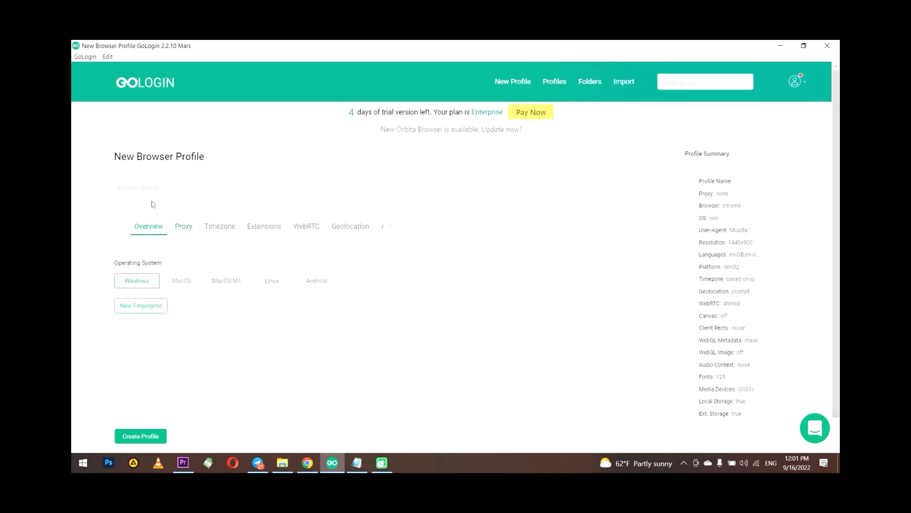
pyautogui.write('123454')
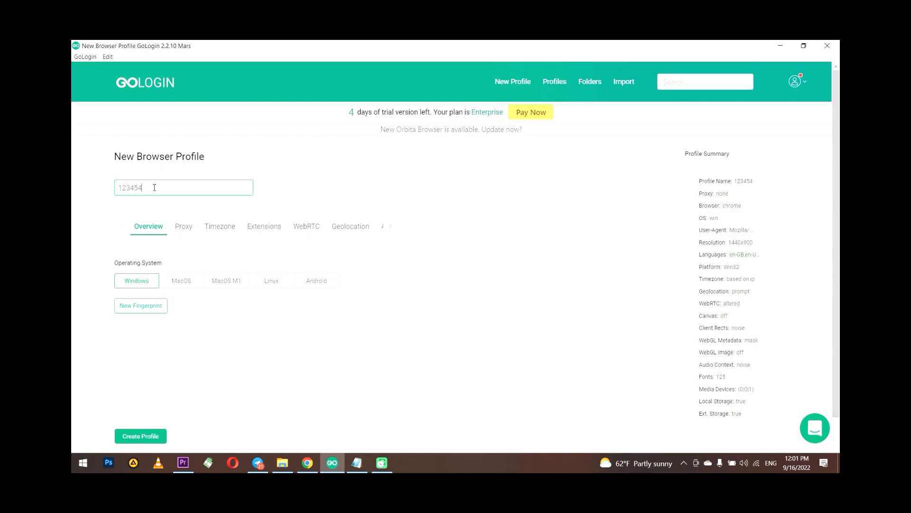
# Try MacOS and MacOS M1 as the operating system, then settle back on Windows
pyautogui.click(180, 281)
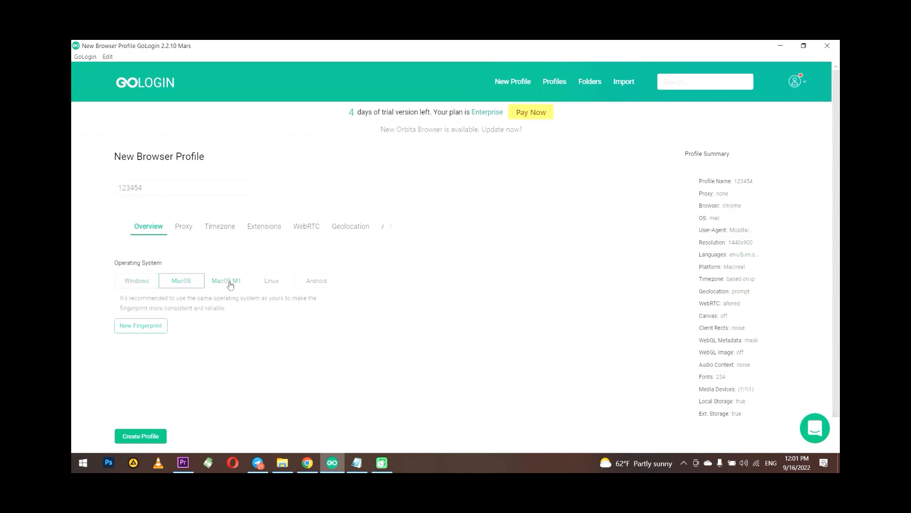
pyautogui.click(226, 281)
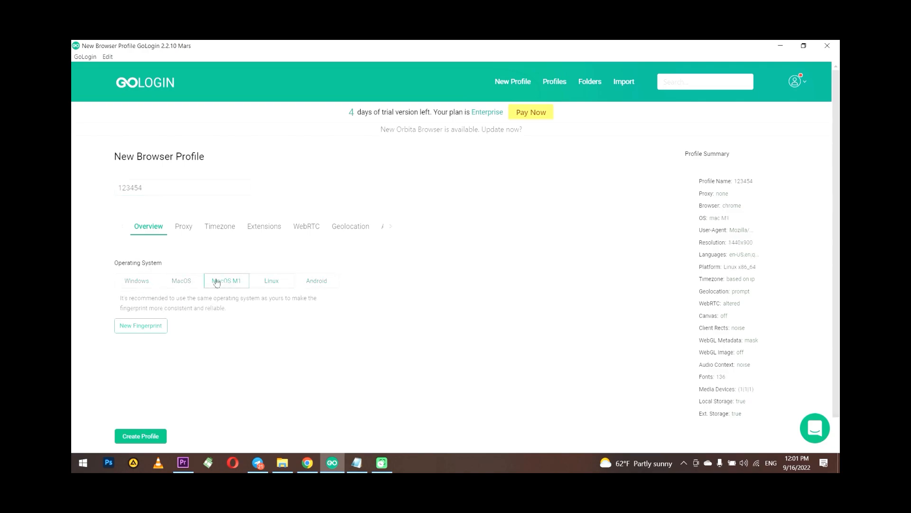
pyautogui.click(137, 281)
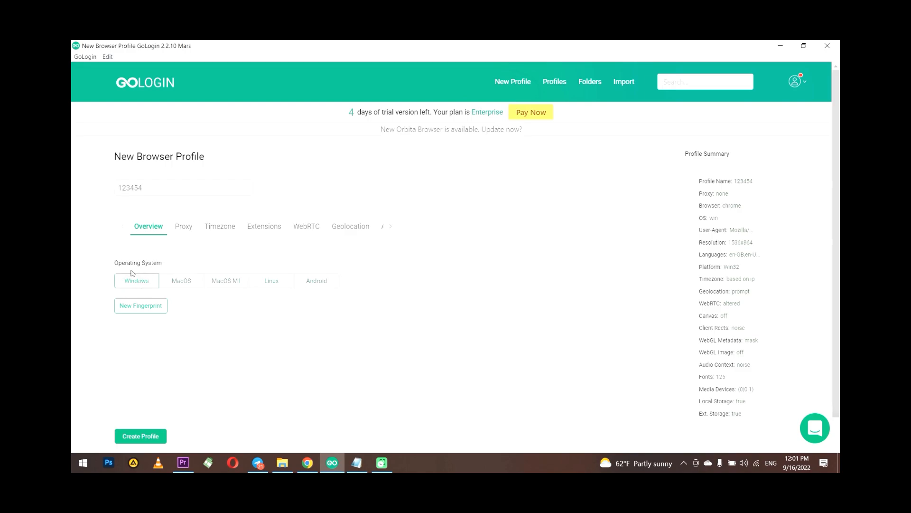
pyautogui.moveTo(136, 287)
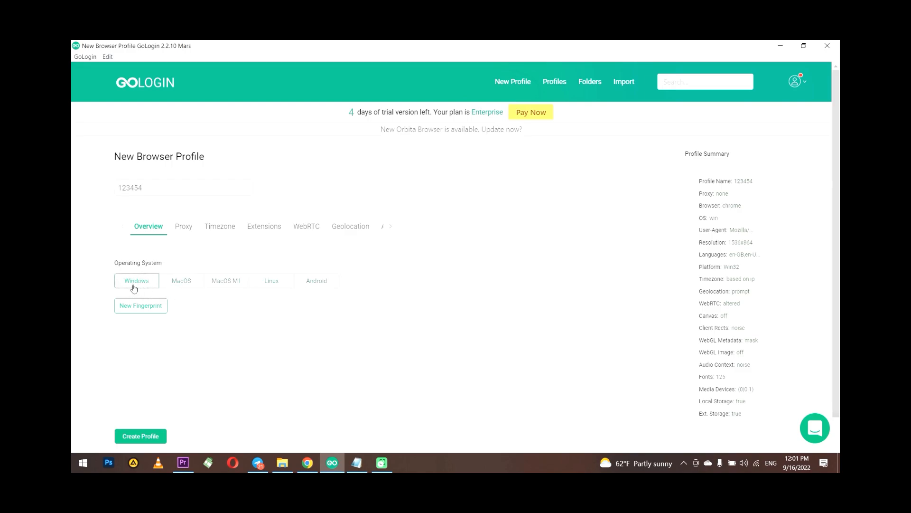
pyautogui.click(226, 281)
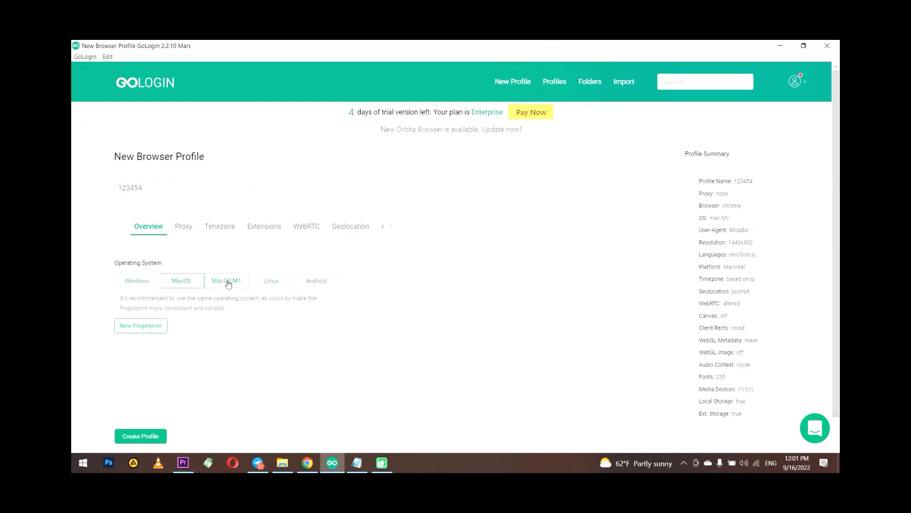
pyautogui.click(226, 281)
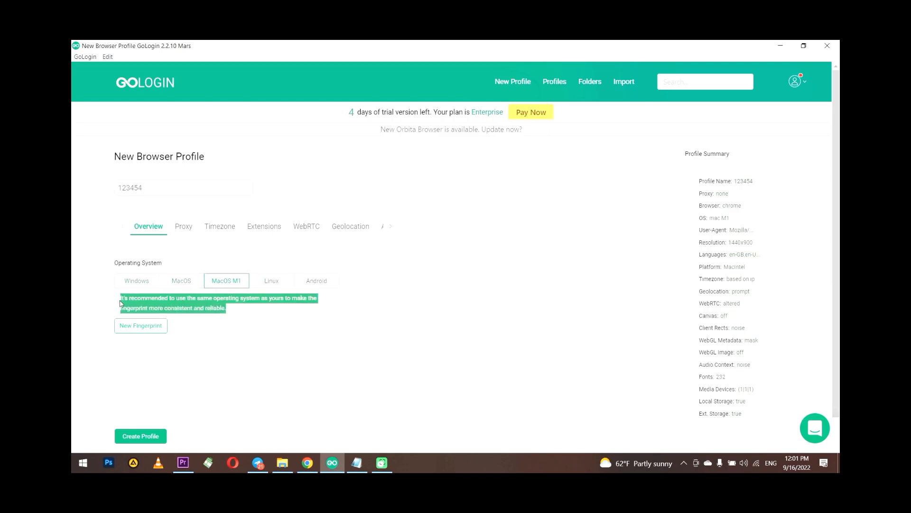
pyautogui.click(136, 280)
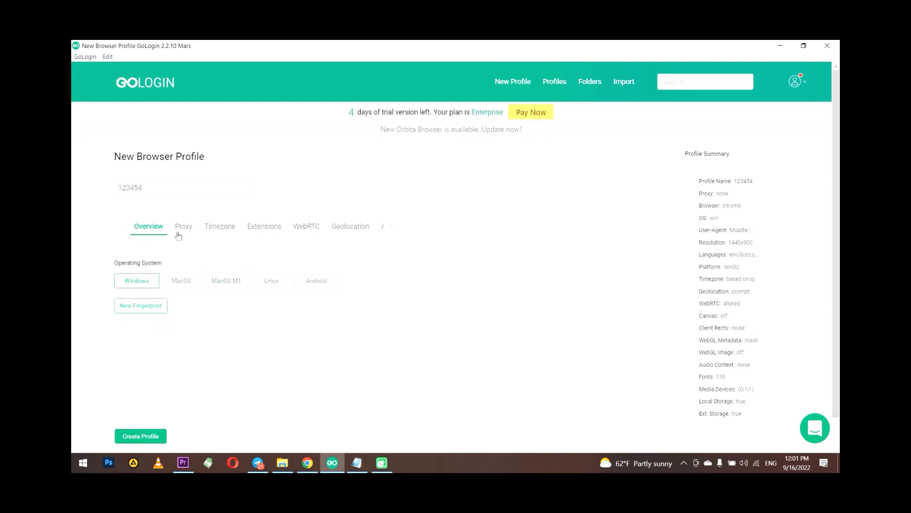
# In the Proxy settings, try the Free Proxy connection type and its country list
pyautogui.click(183, 226)
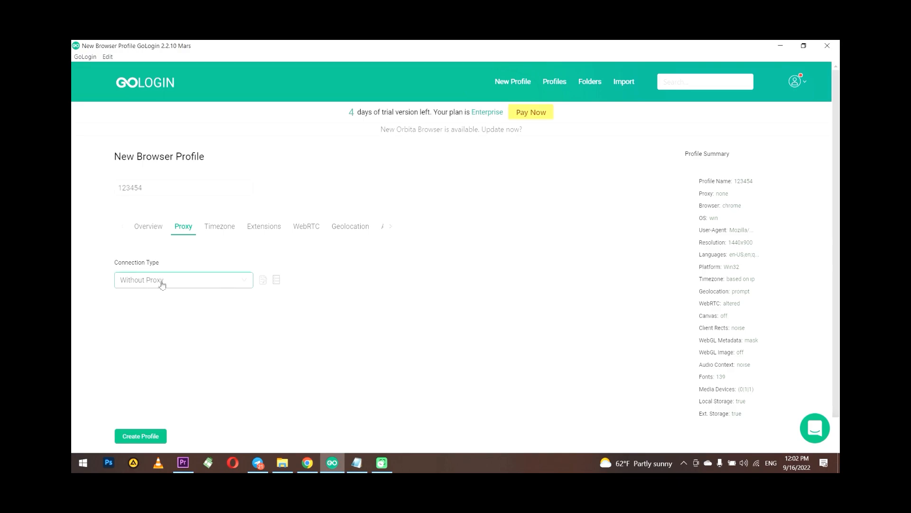
pyautogui.click(183, 279)
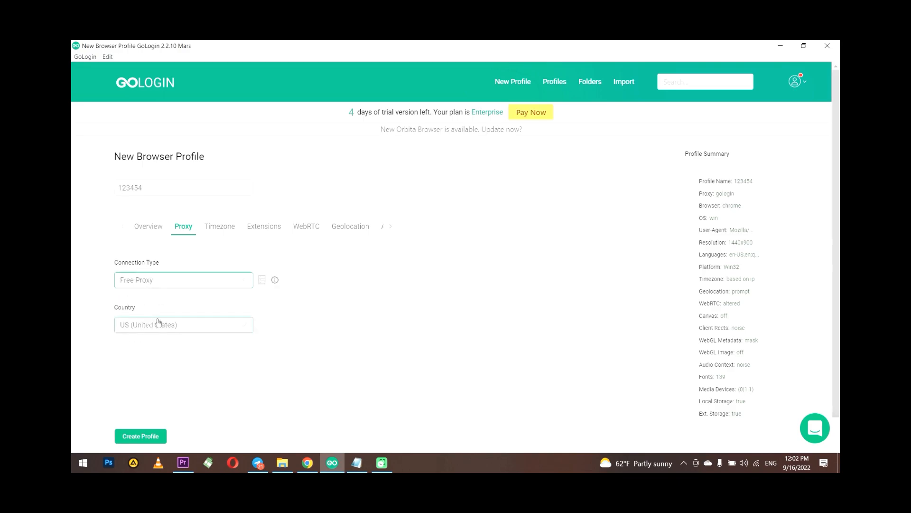
pyautogui.click(184, 325)
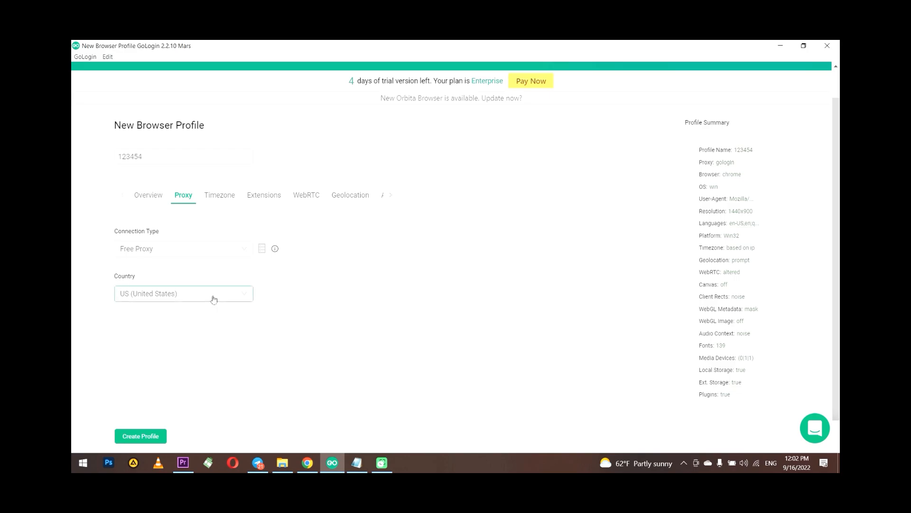
pyautogui.click(182, 248)
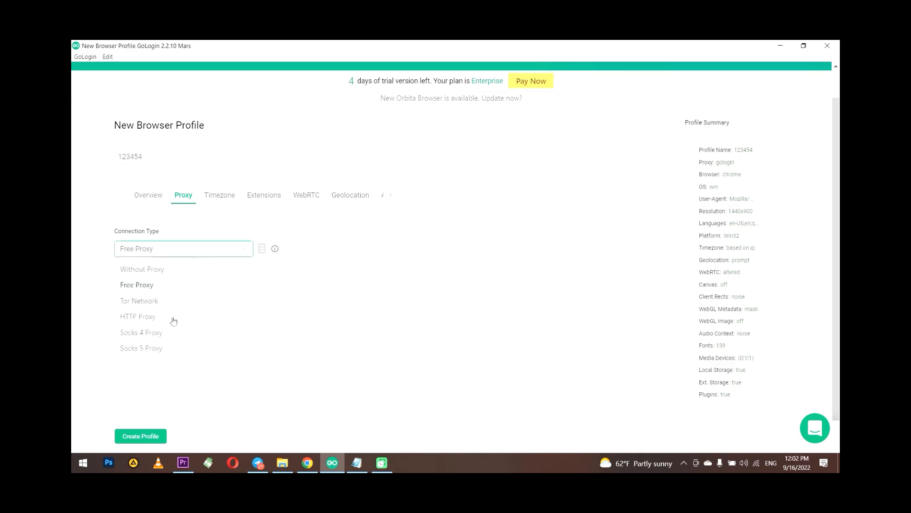
pyautogui.click(136, 284)
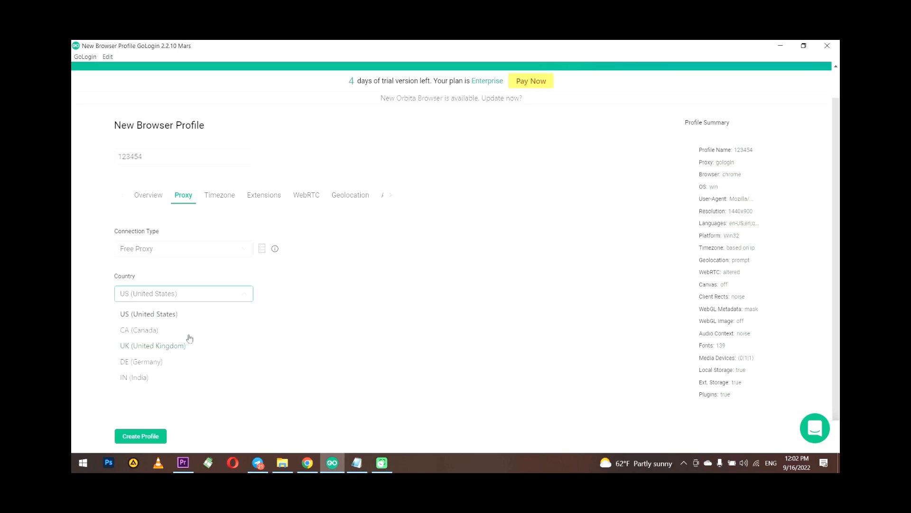
# Choose HTTP Proxy and enter host 45.77.111.135
pyautogui.click(183, 248)
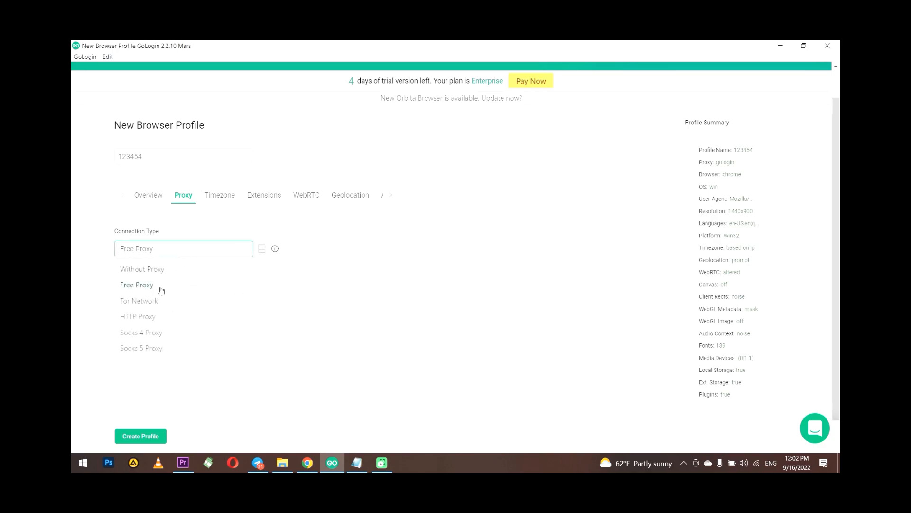
pyautogui.click(137, 315)
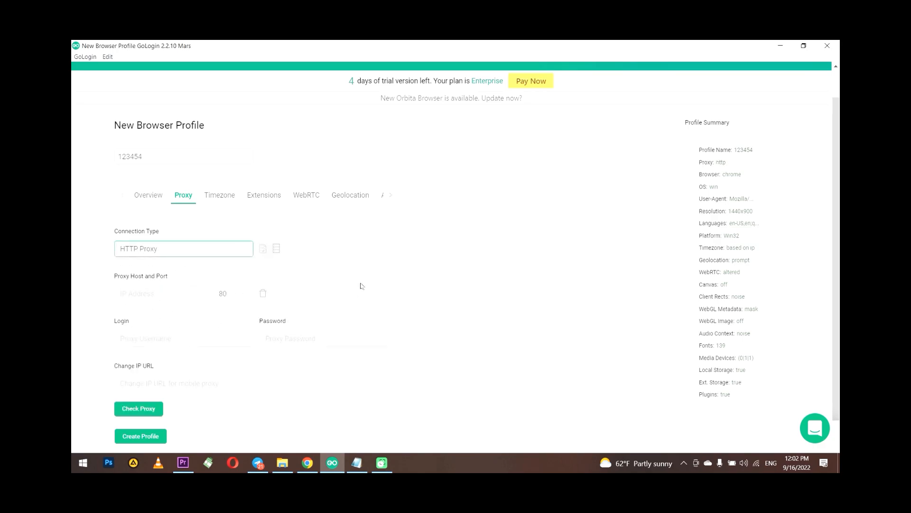
pyautogui.write('45.77.111.135')
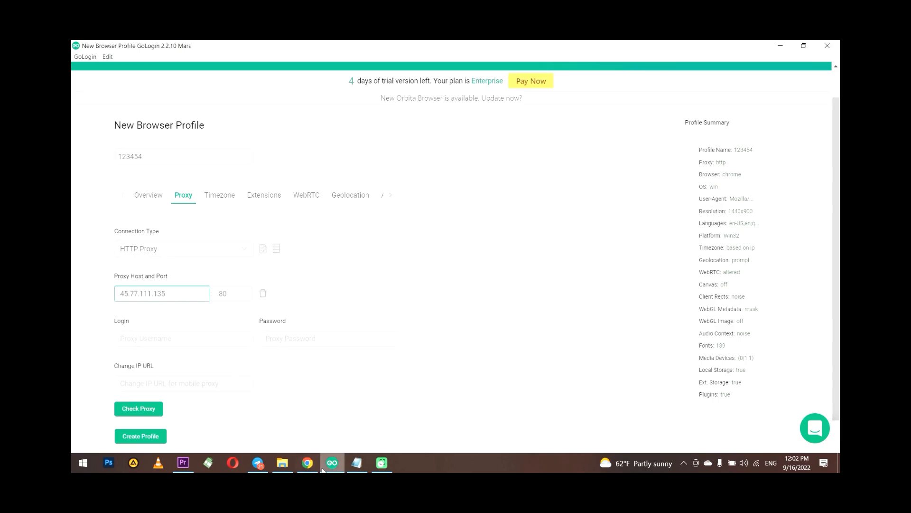
# Switch to the browser to copy the For Video connection's change-IP URL from iProxy
pyautogui.click(306, 463)
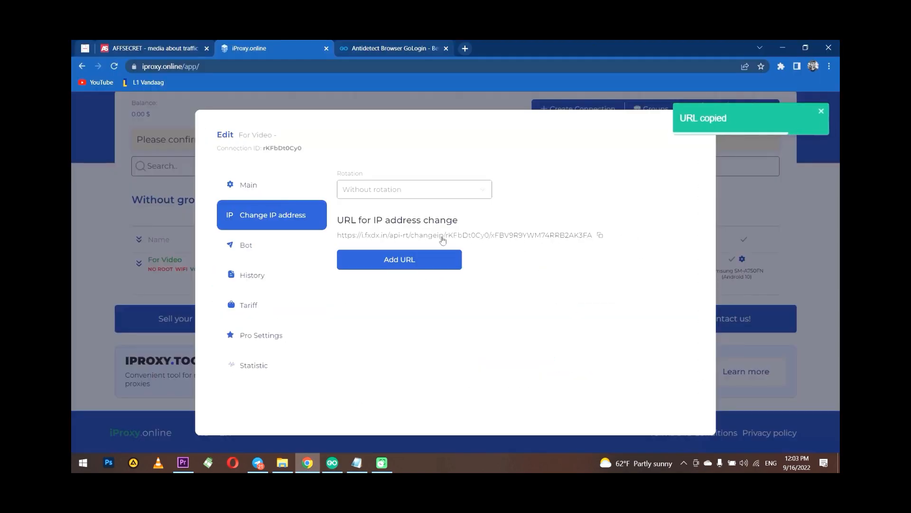
# Paste the change-IP URL, verify the proxy with Check Proxy, then move to Timezone settings
pyautogui.click(331, 462)
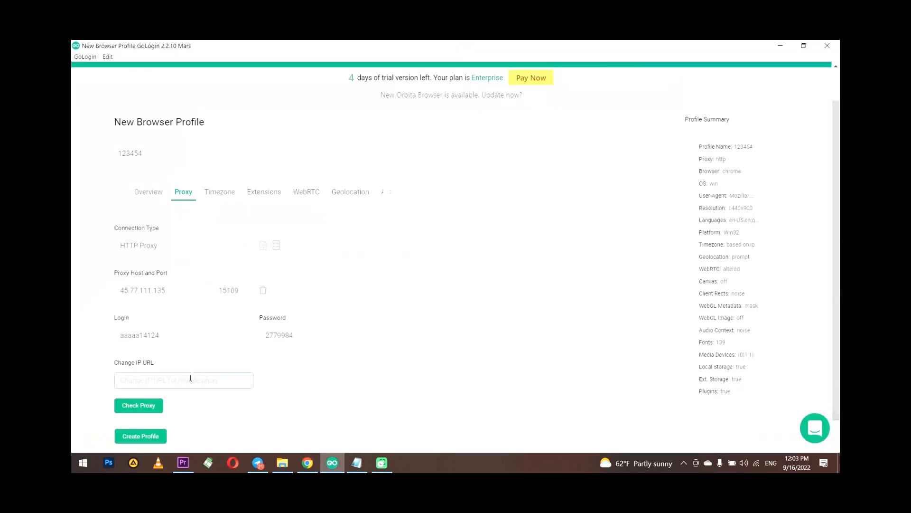
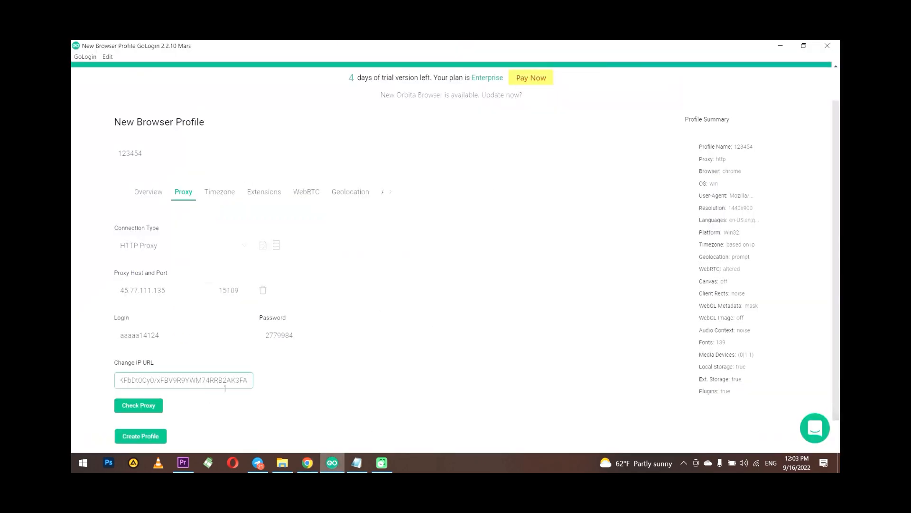
pyautogui.click(139, 405)
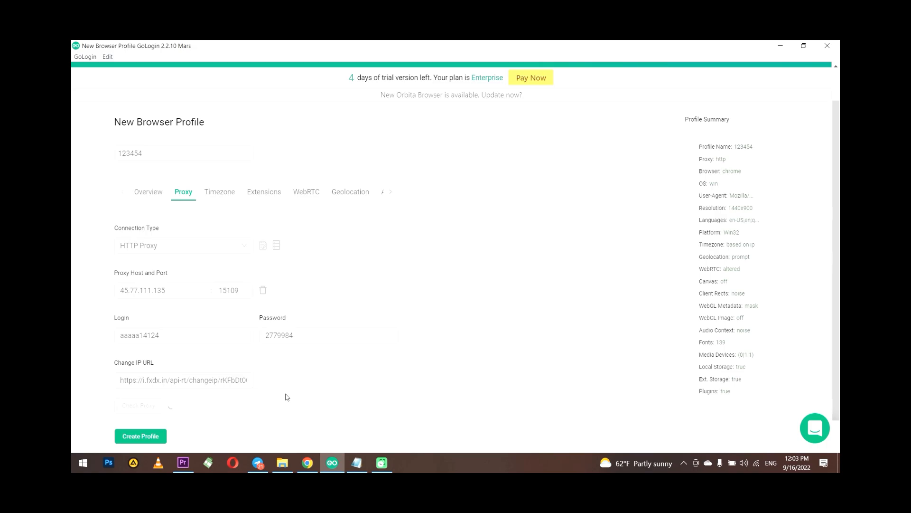
pyautogui.click(139, 405)
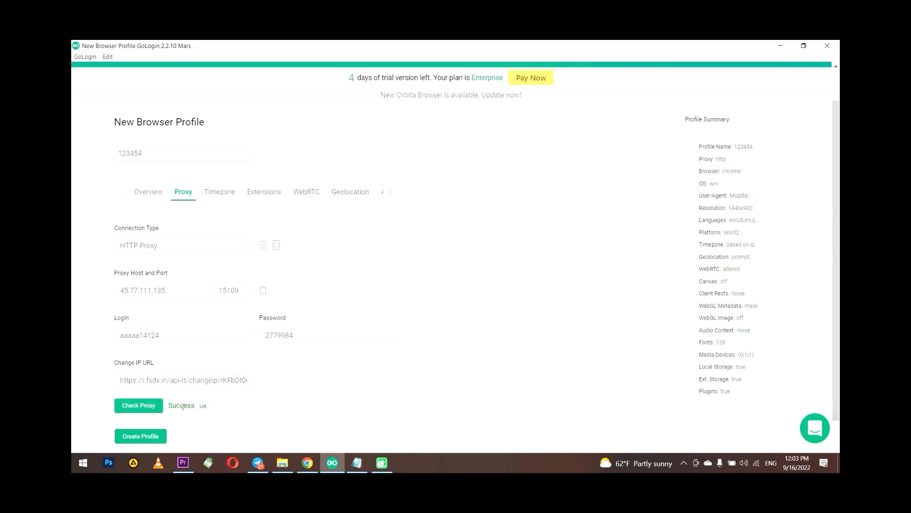
pyautogui.click(219, 194)
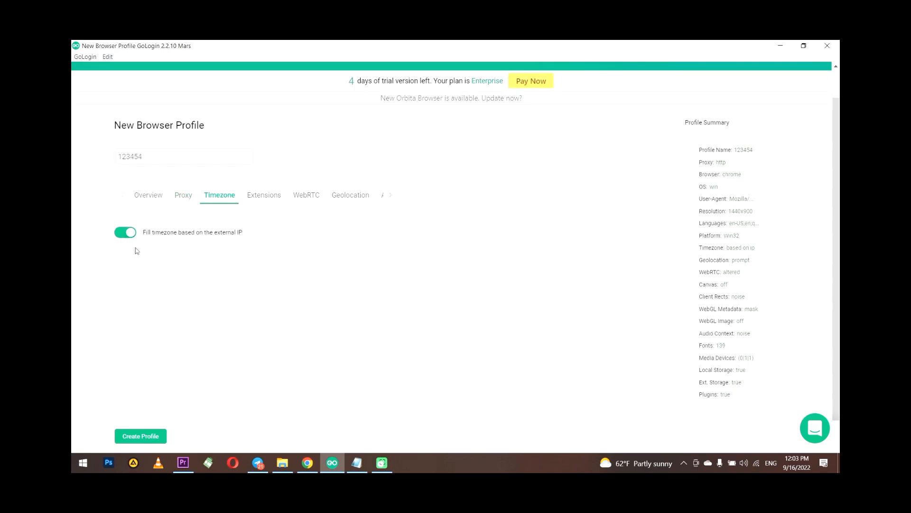
pyautogui.moveTo(149, 253)
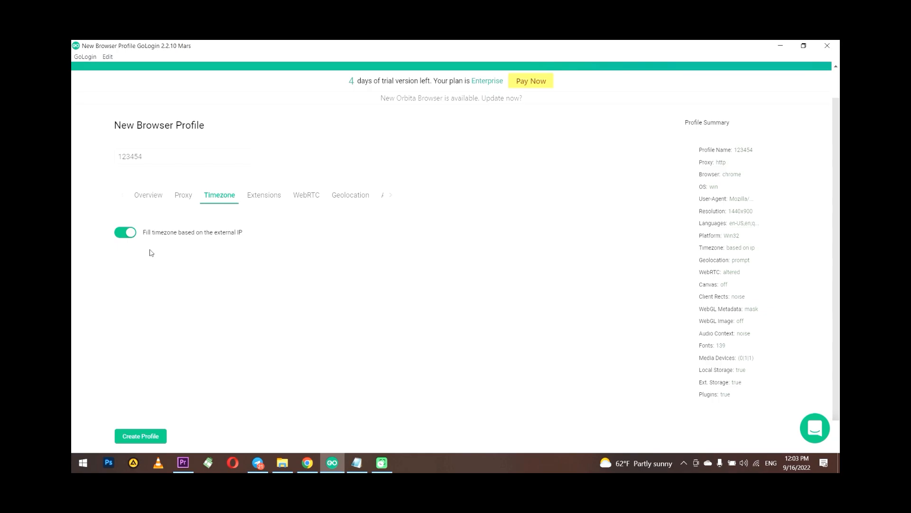
pyautogui.moveTo(264, 194)
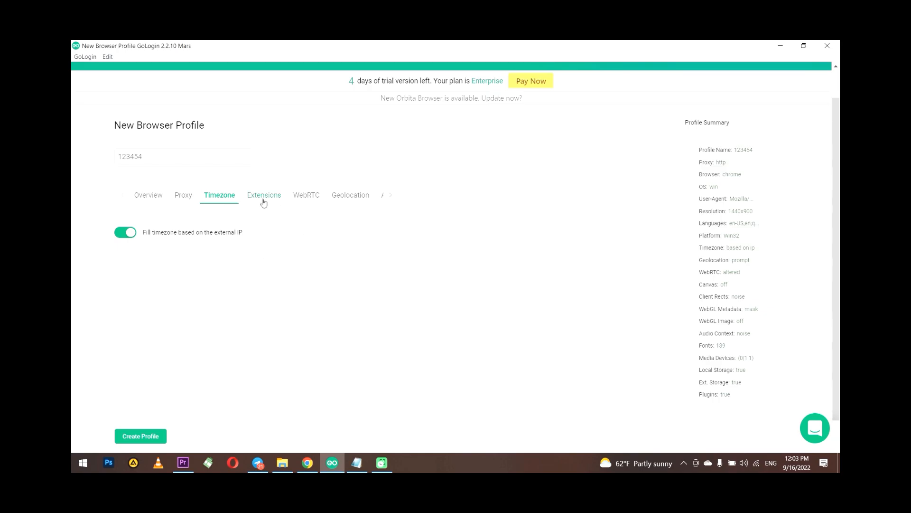
# Browse the extensions catalogue for profile 123454 and close it without installing anything
pyautogui.click(262, 195)
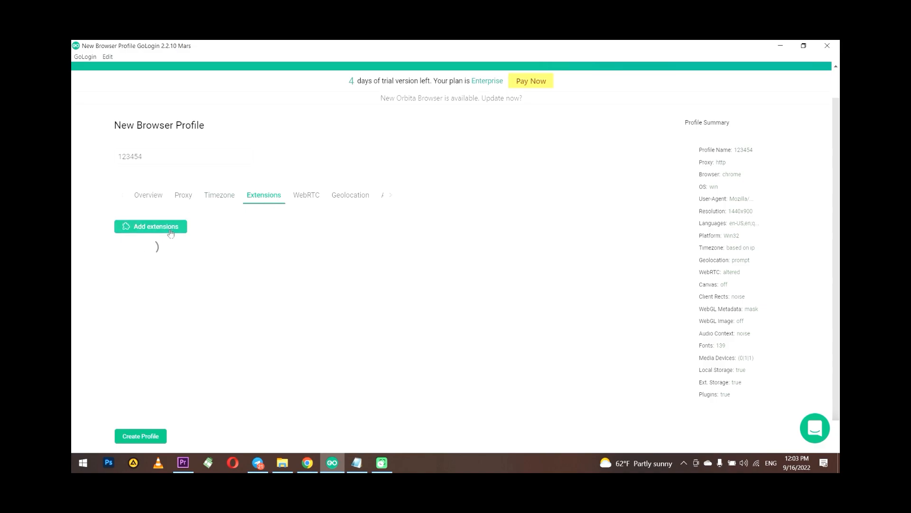
pyautogui.click(150, 226)
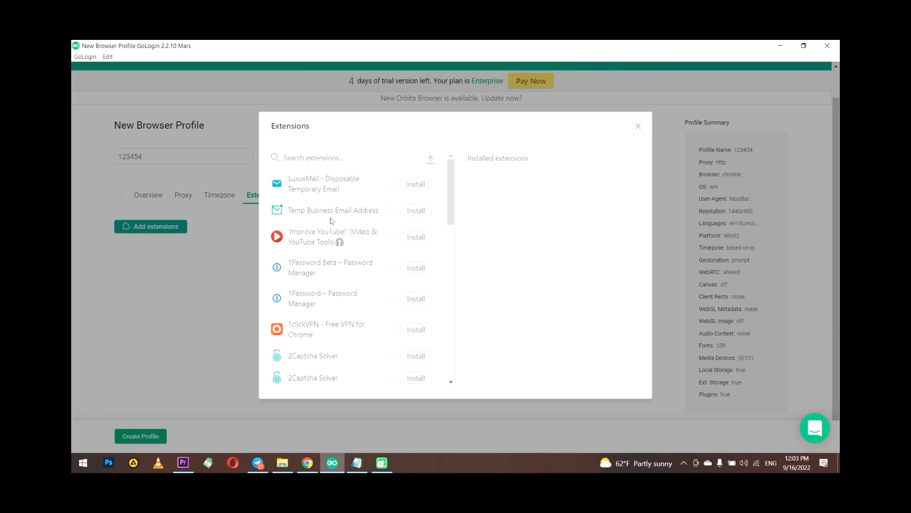
pyautogui.scroll(-3)
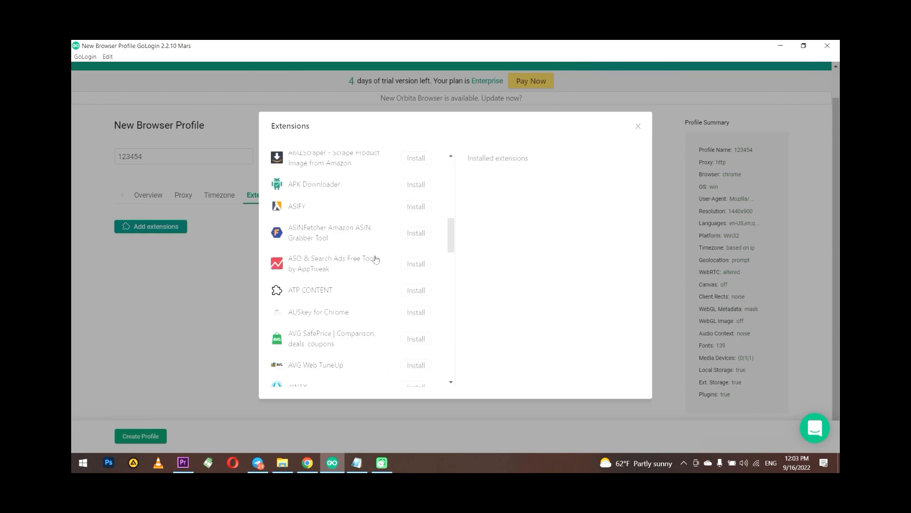
pyautogui.scroll(-3)
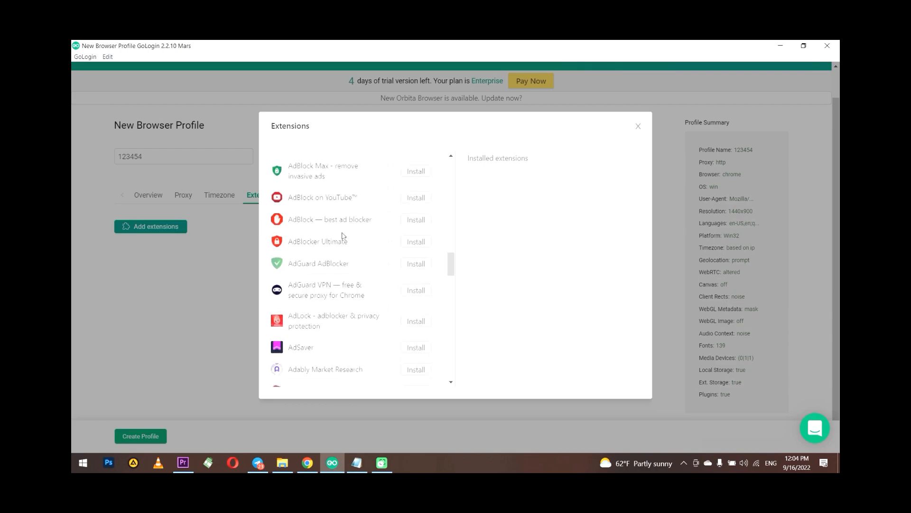
pyautogui.click(638, 126)
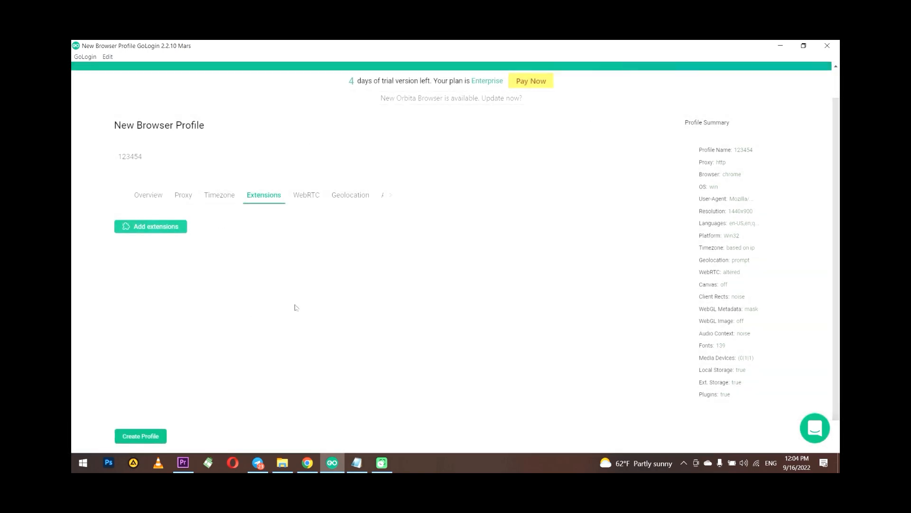
pyautogui.moveTo(296, 196)
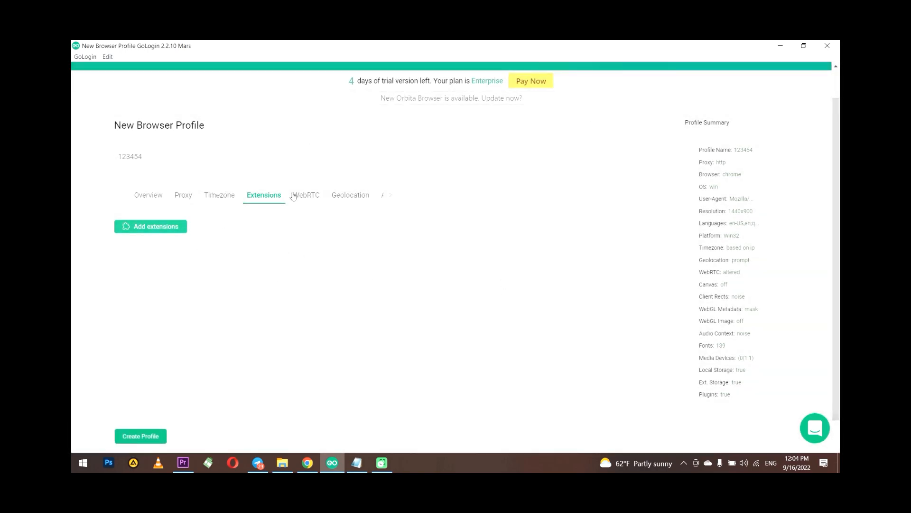
# Review geolocation (Prompt, filled from external IP) and the Advanced navigator and fonts settings
pyautogui.click(351, 194)
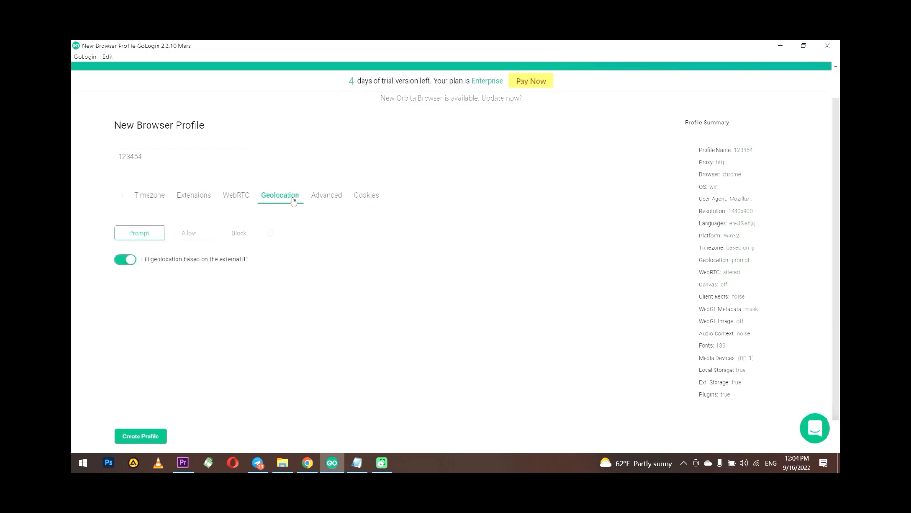
pyautogui.moveTo(326, 197)
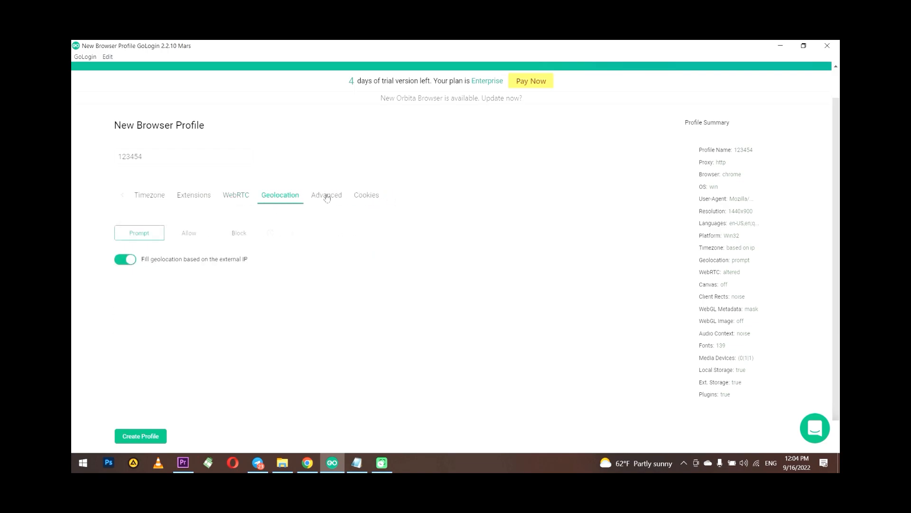
pyautogui.click(326, 194)
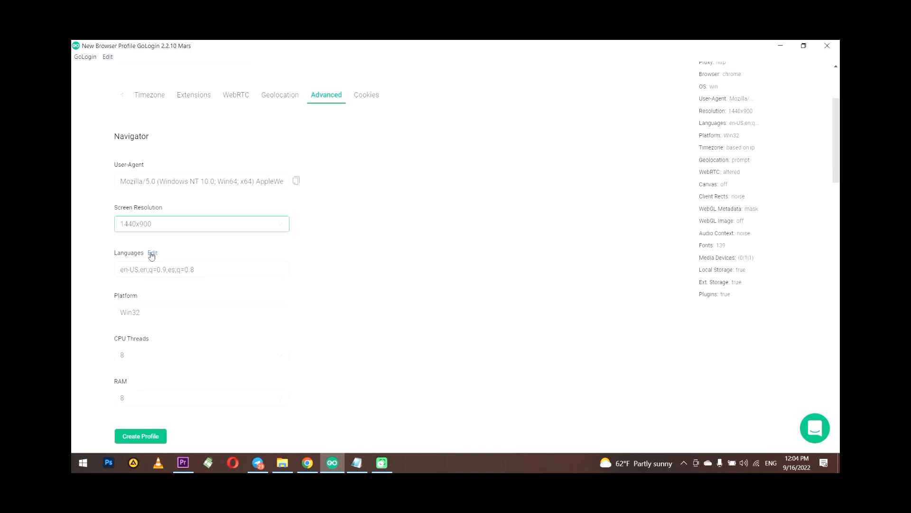
pyautogui.click(152, 256)
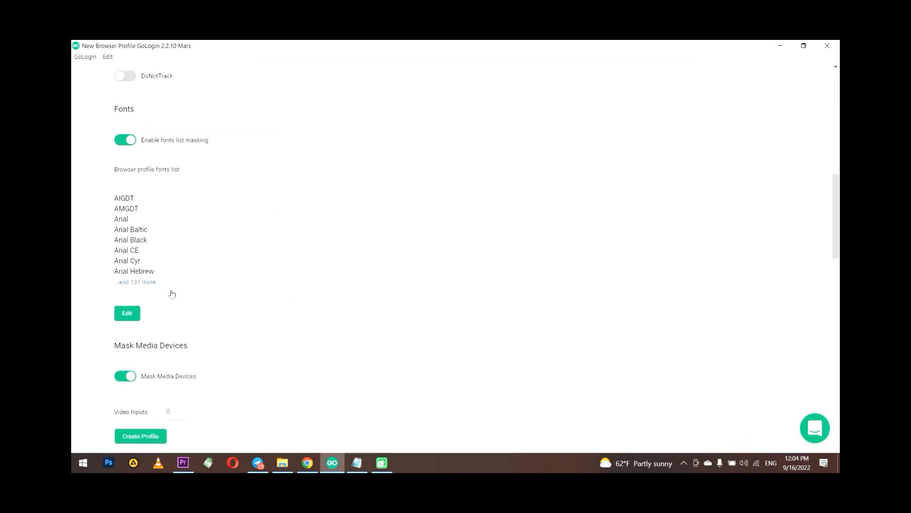
pyautogui.scroll(-3)
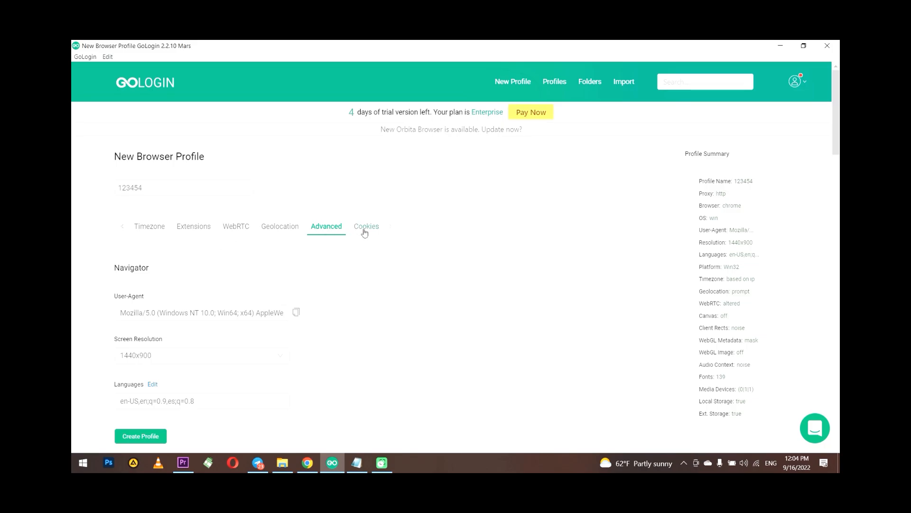
# Import the pasted Facebook cookies (datr, c_user, xs) into the profile via Cookies Manager
pyautogui.click(366, 226)
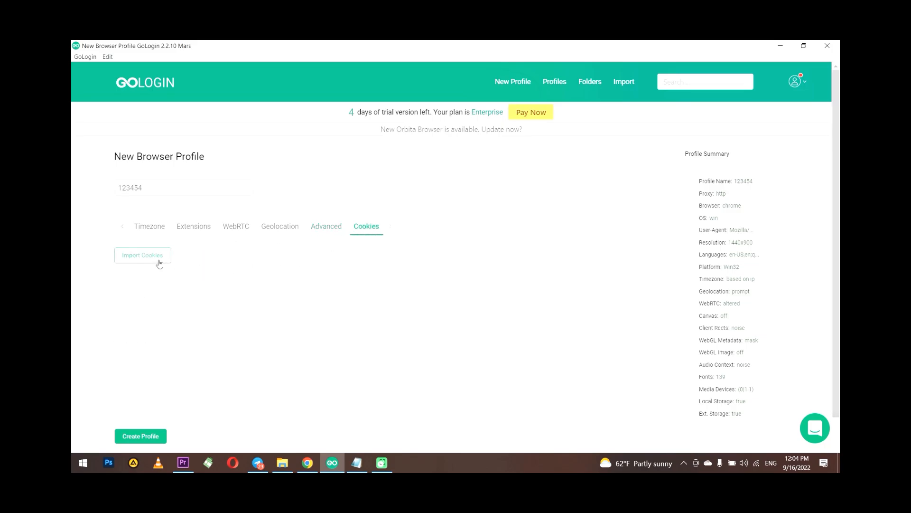
pyautogui.click(142, 255)
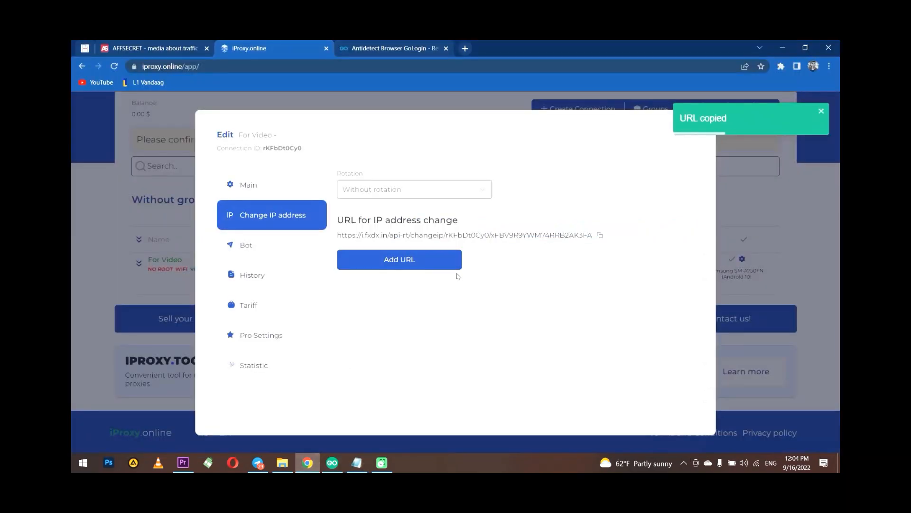
pyautogui.click(333, 462)
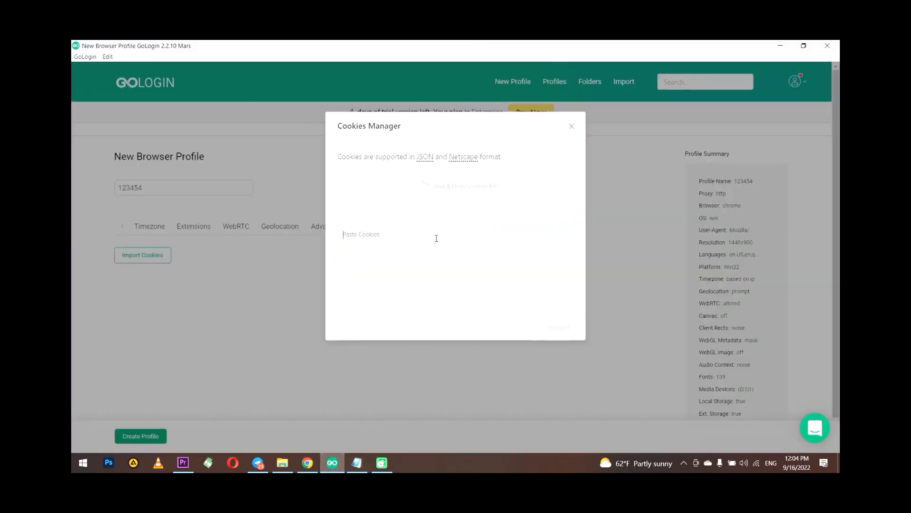
pyautogui.click(570, 126)
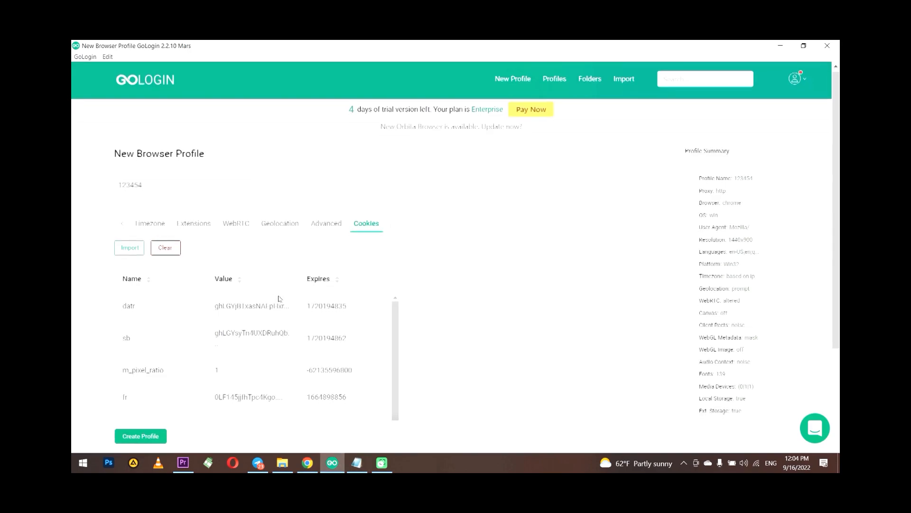
# Review the imported cookie list and create profile 123454 with these settings
pyautogui.scroll(-3)
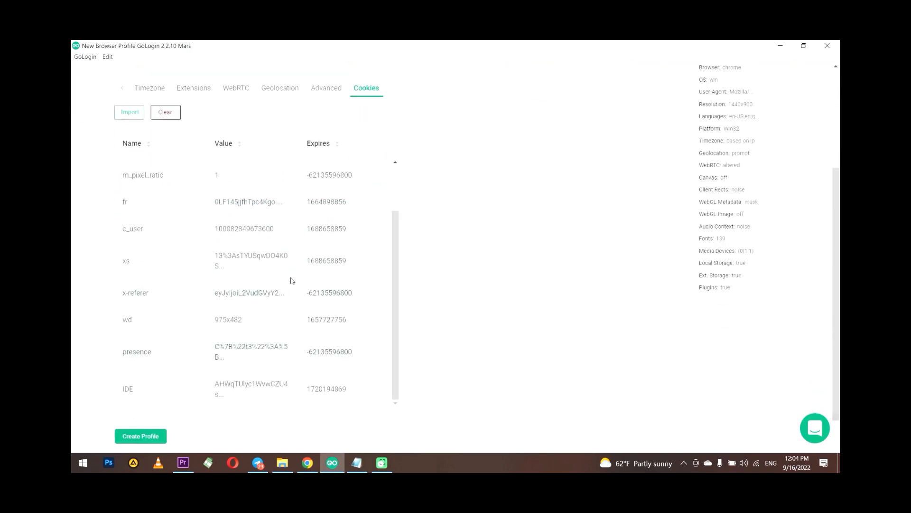
pyautogui.click(140, 435)
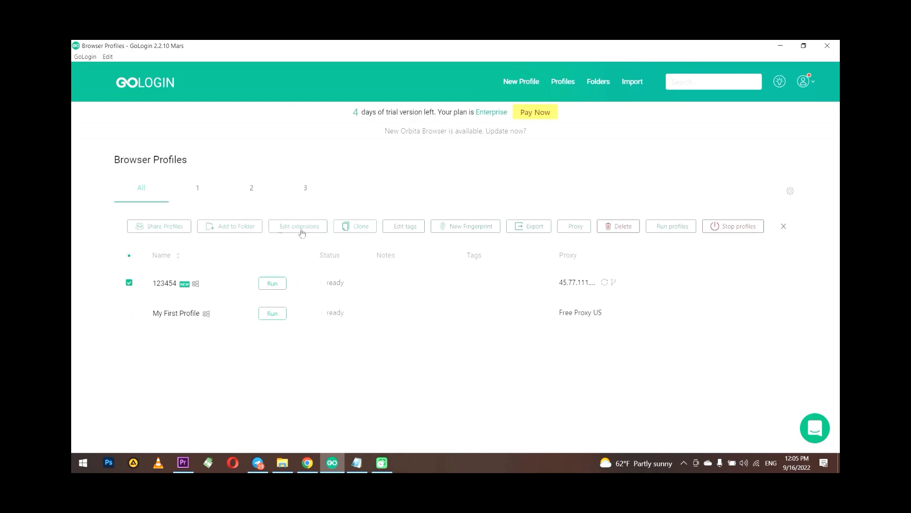
pyautogui.moveTo(158, 226)
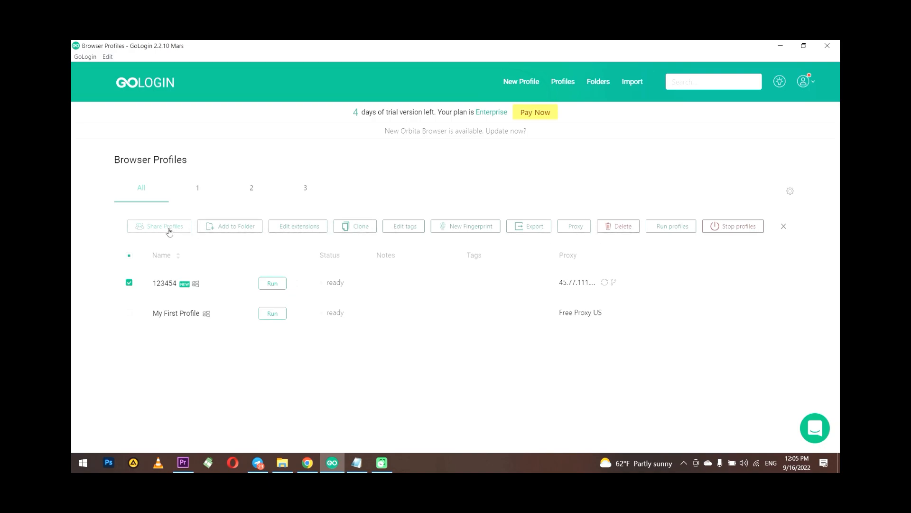
# Show the Share dialog for profile 123454 with its invite field and access-level options
pyautogui.click(164, 226)
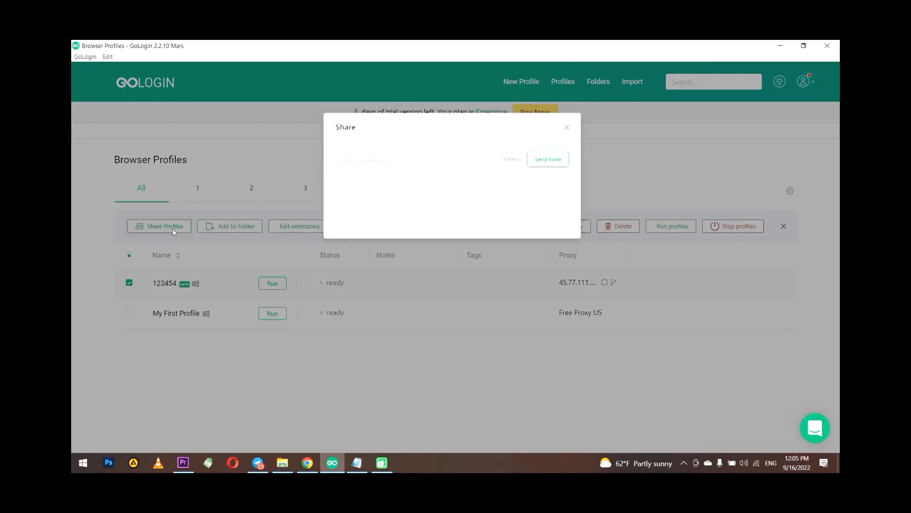
pyautogui.click(417, 158)
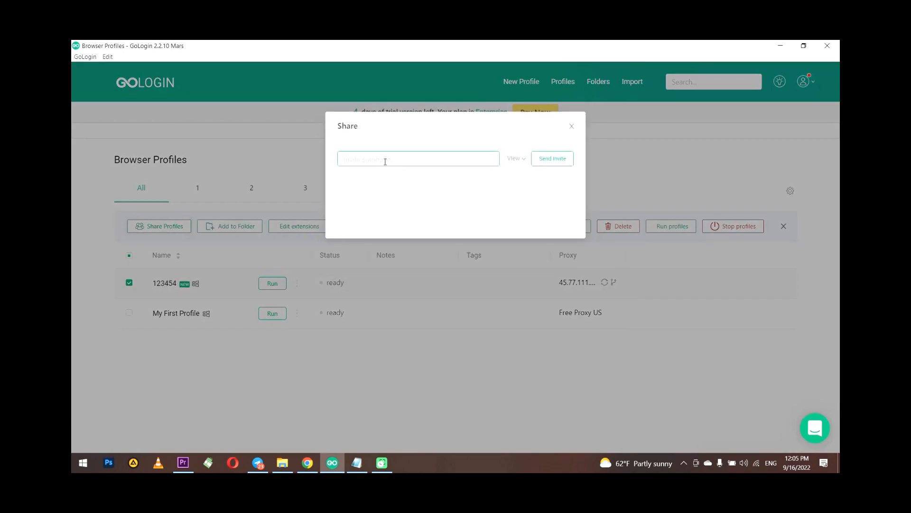
pyautogui.click(514, 159)
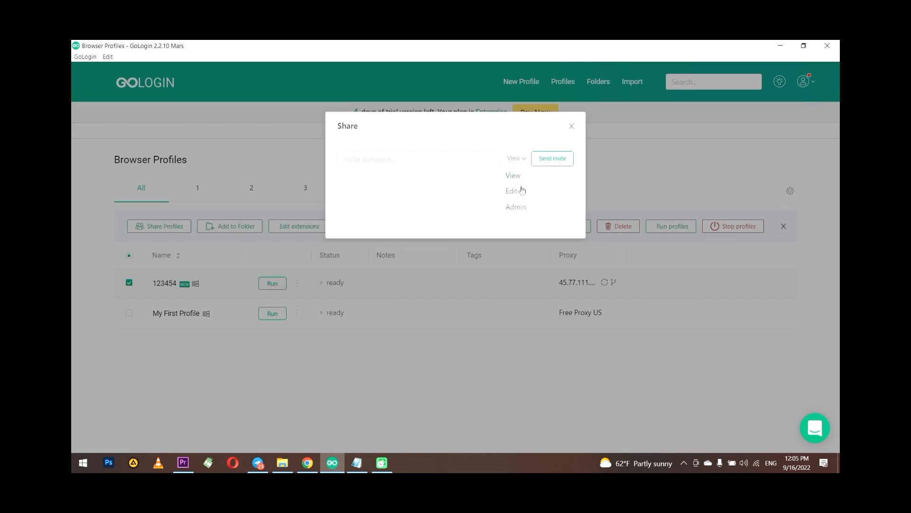
pyautogui.moveTo(520, 211)
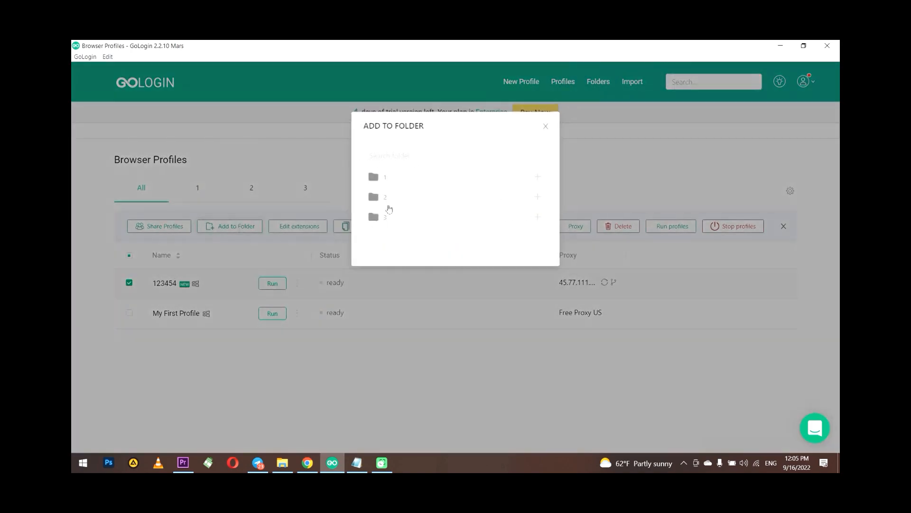
# Create a new folder 4 in folder management and return to the profiles list
pyautogui.click(455, 154)
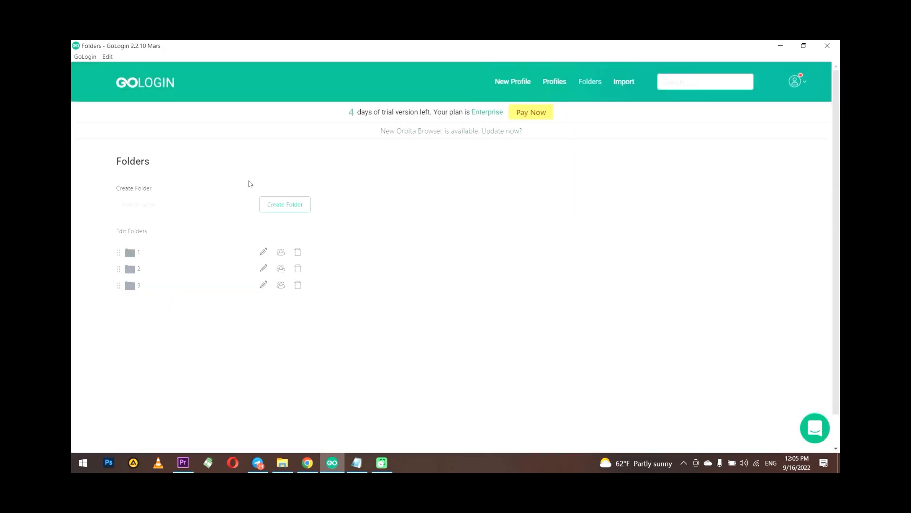
pyautogui.click(285, 205)
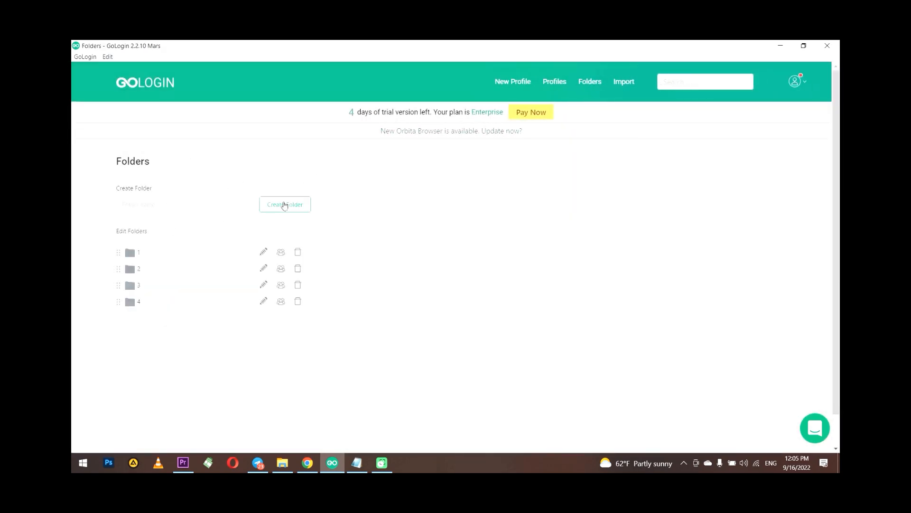
pyautogui.click(554, 81)
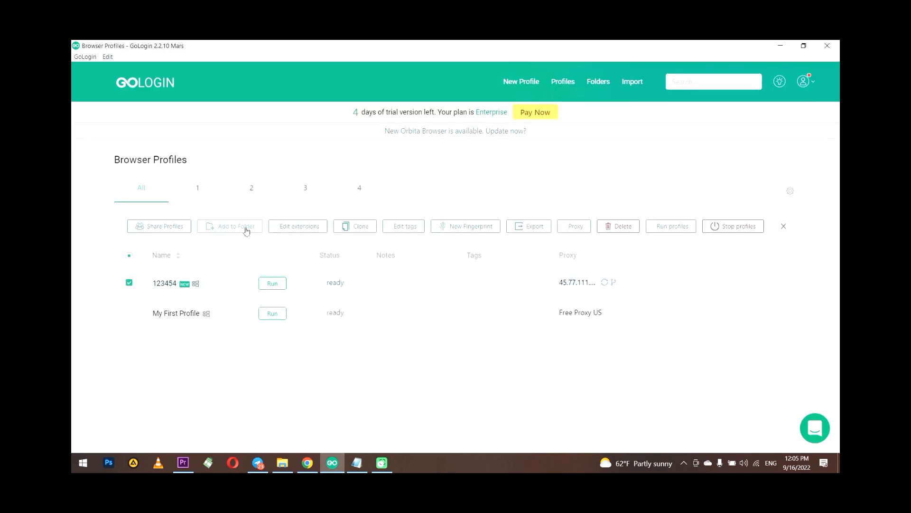
# Add profile 123454 to folder 4 and close the folder assignment box
pyautogui.click(229, 226)
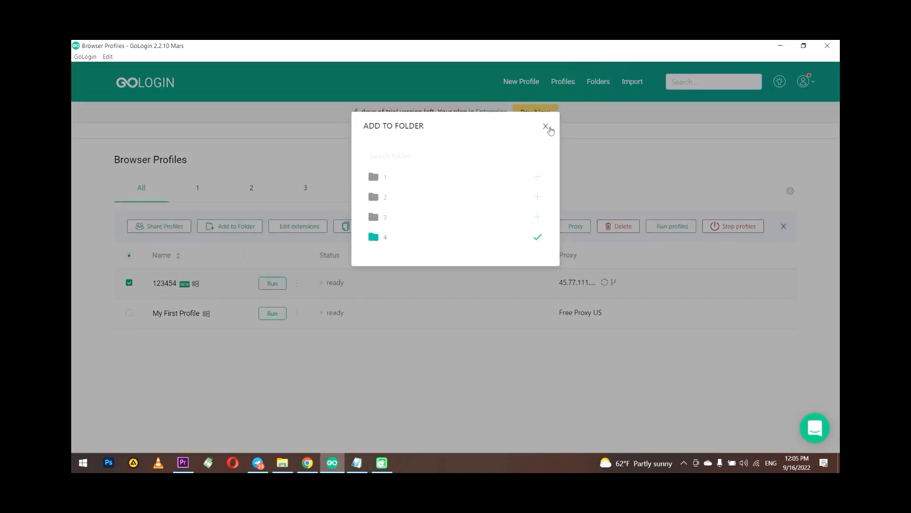
pyautogui.click(545, 126)
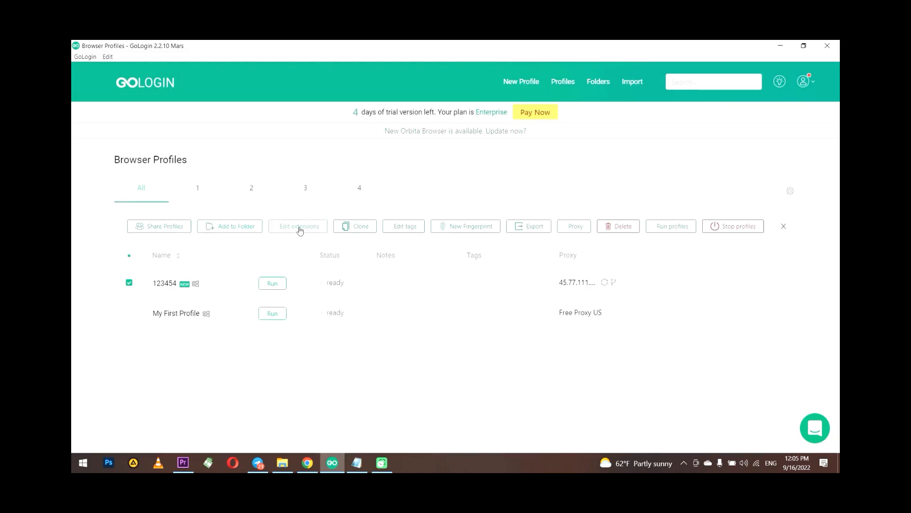
pyautogui.click(297, 226)
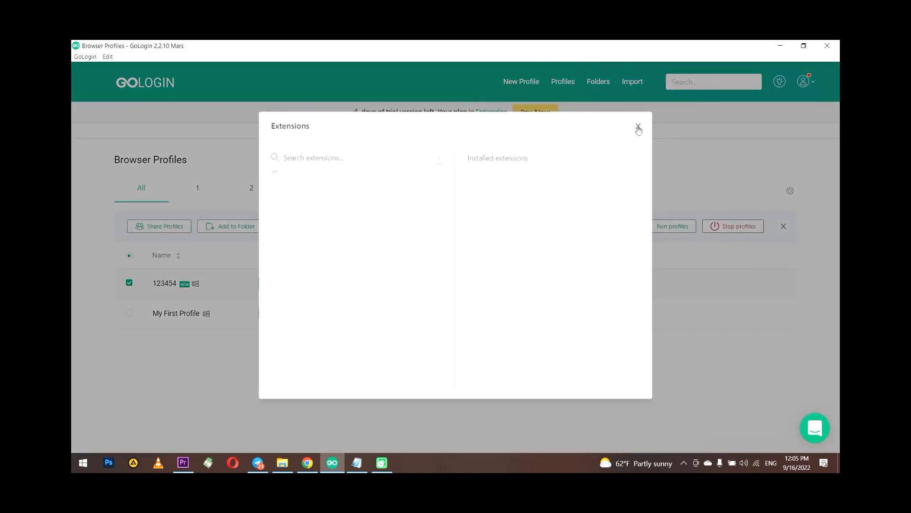
pyautogui.click(638, 129)
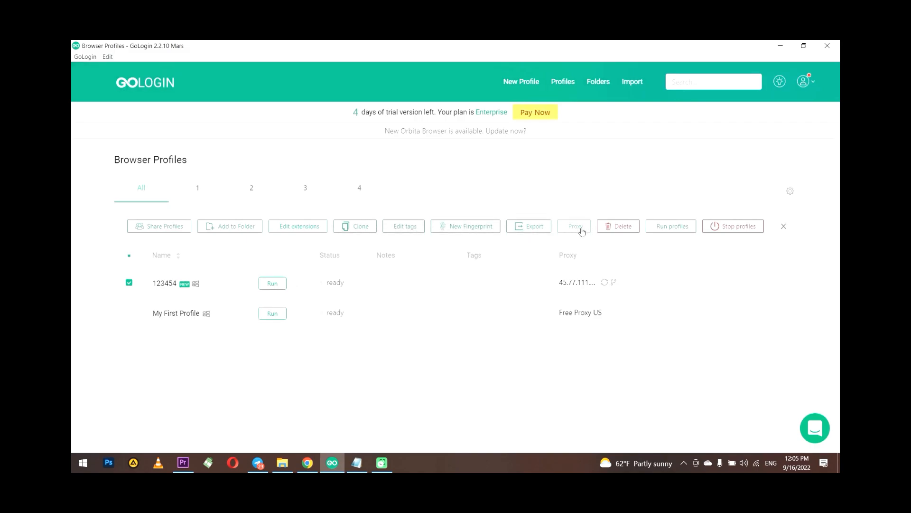
pyautogui.click(574, 226)
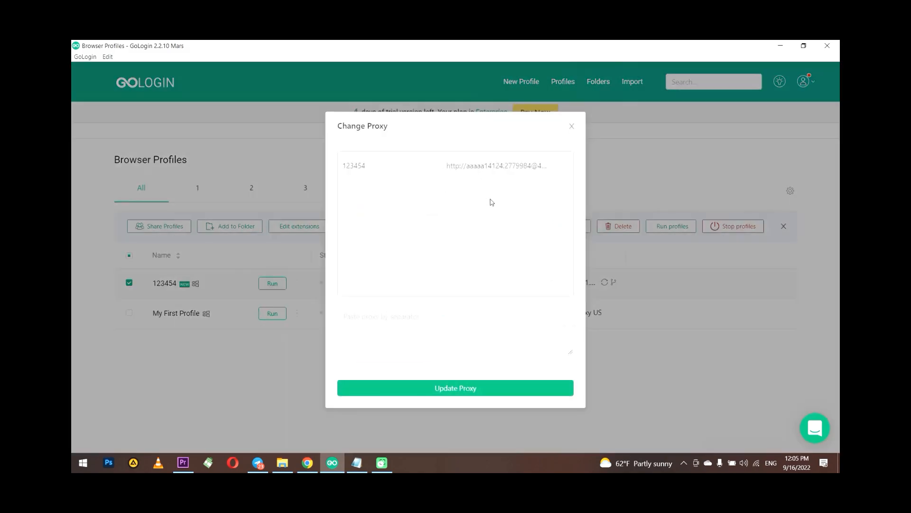
pyautogui.click(454, 165)
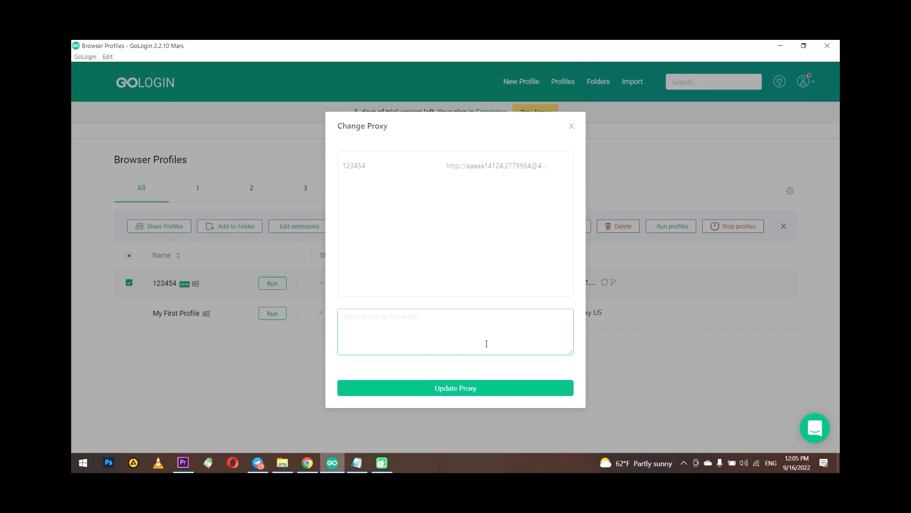
pyautogui.moveTo(484, 335)
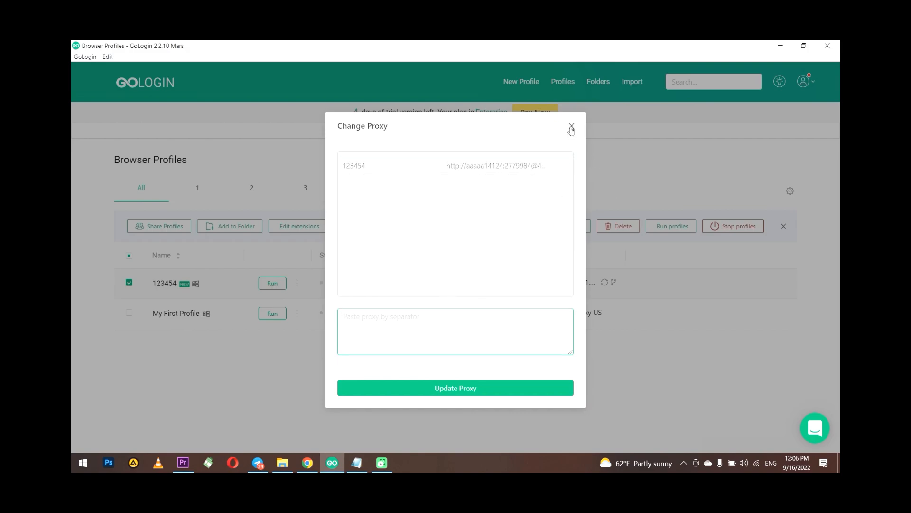
pyautogui.click(571, 127)
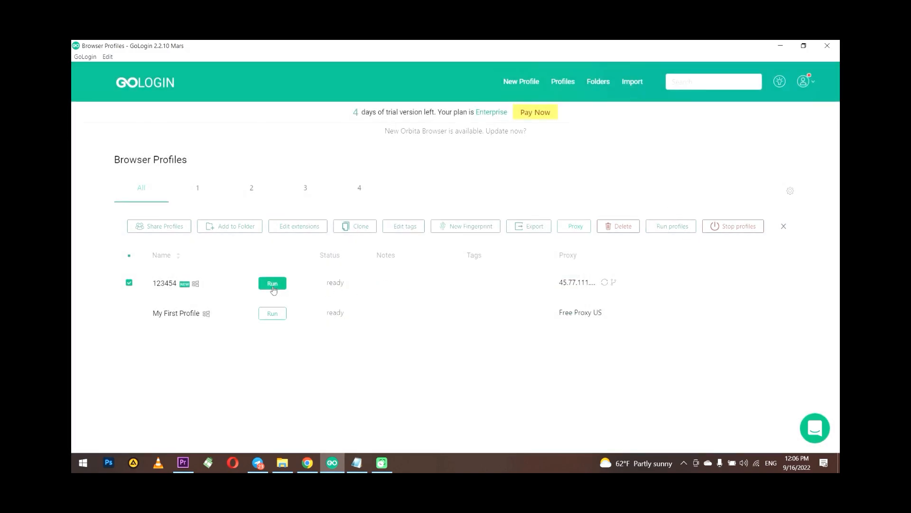
# Launch profile 123454 and load whoer.net in its Orbita browser
pyautogui.click(273, 283)
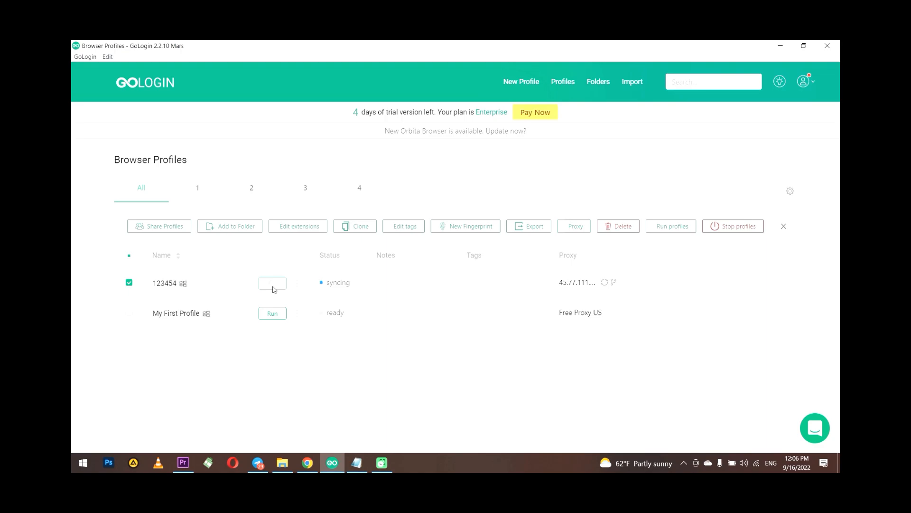
pyautogui.click(273, 282)
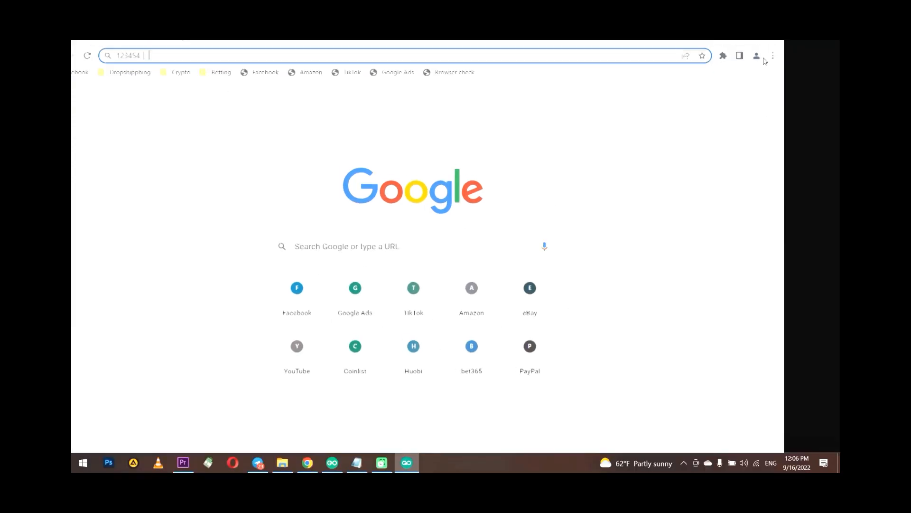
pyautogui.write('whoer.net/es')
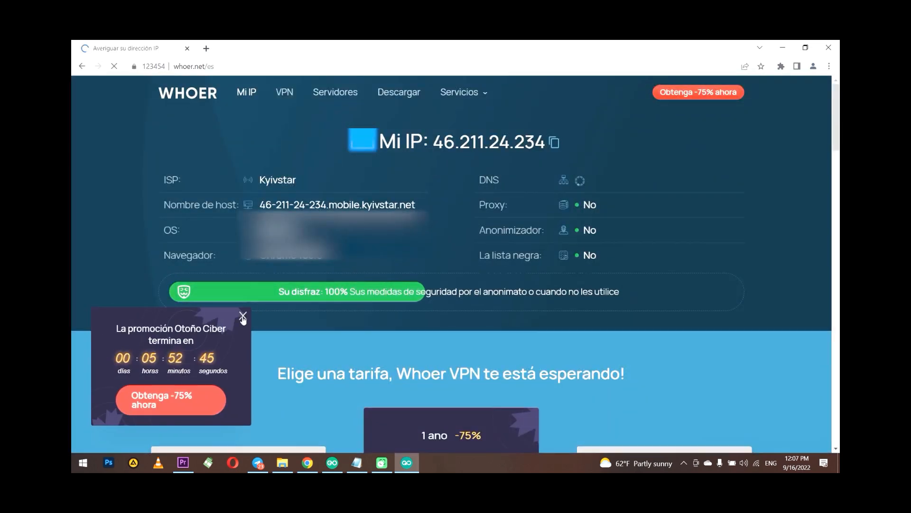
# Dismiss the Whoer popup, review Pixelscan results and start a new tab for facebook.com
pyautogui.click(242, 316)
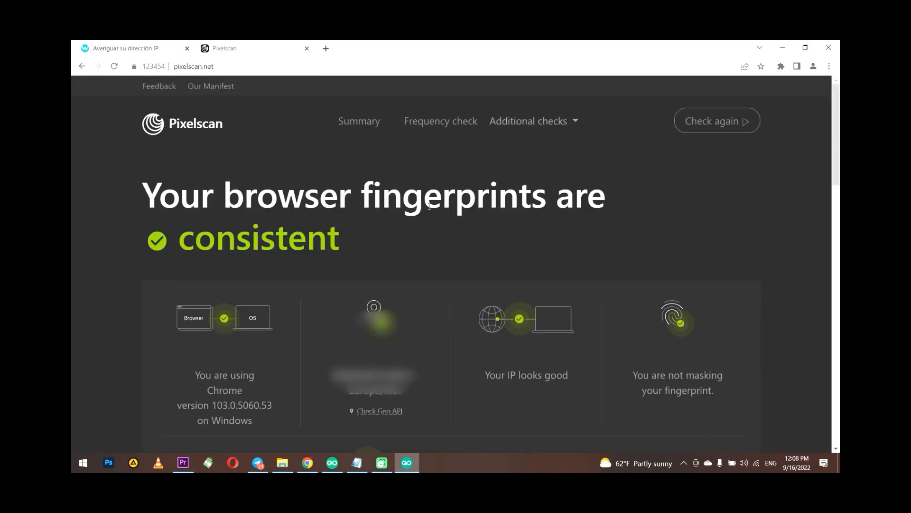
pyautogui.scroll(-3)
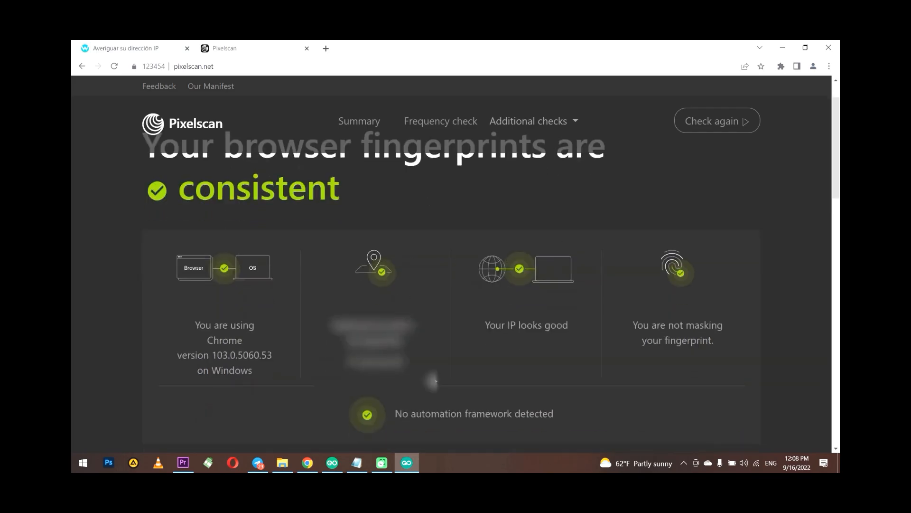
pyautogui.click(326, 48)
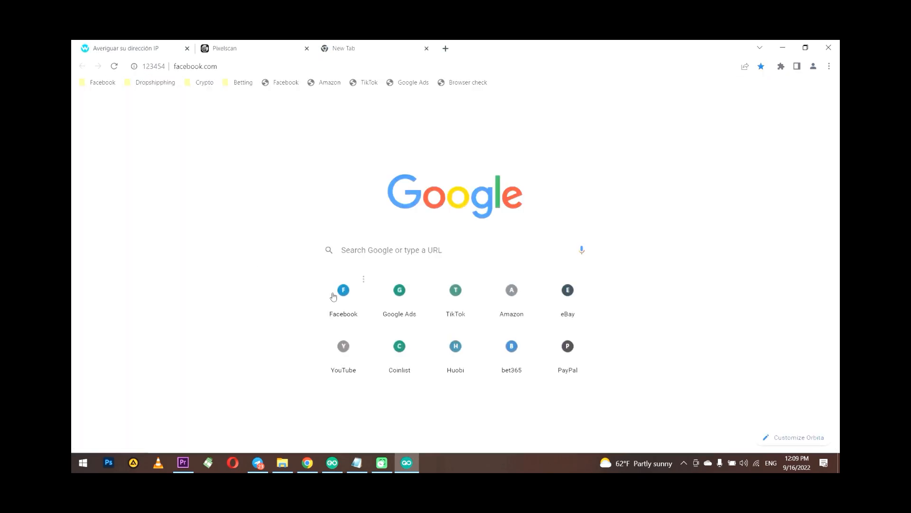
# Load Facebook, already logged in, and scroll through its news feed
pyautogui.click(343, 289)
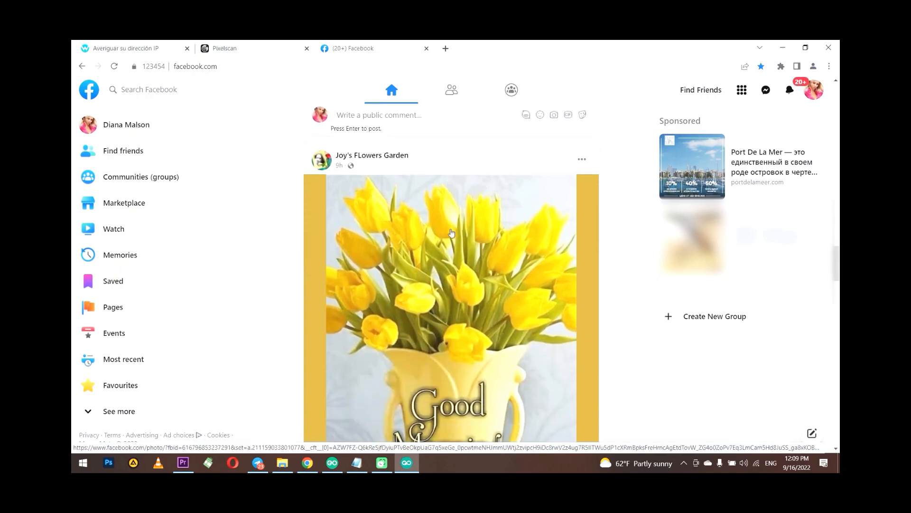
pyautogui.scroll(-3)
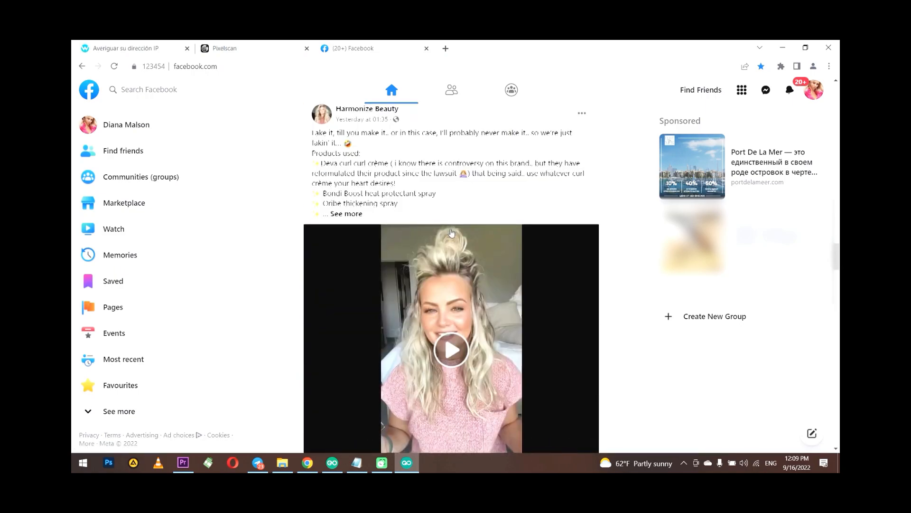
pyautogui.scroll(-3)
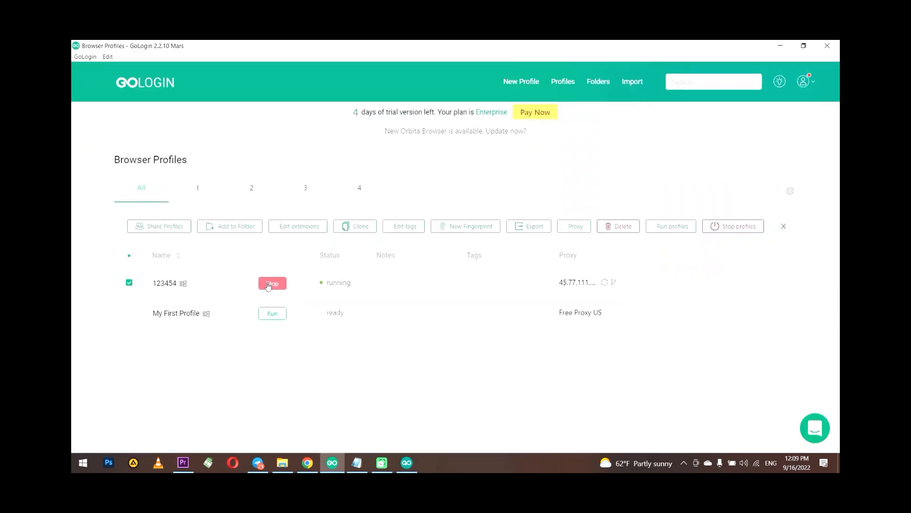
# Stop running profile 123454 so it shows as ready again
pyautogui.click(272, 283)
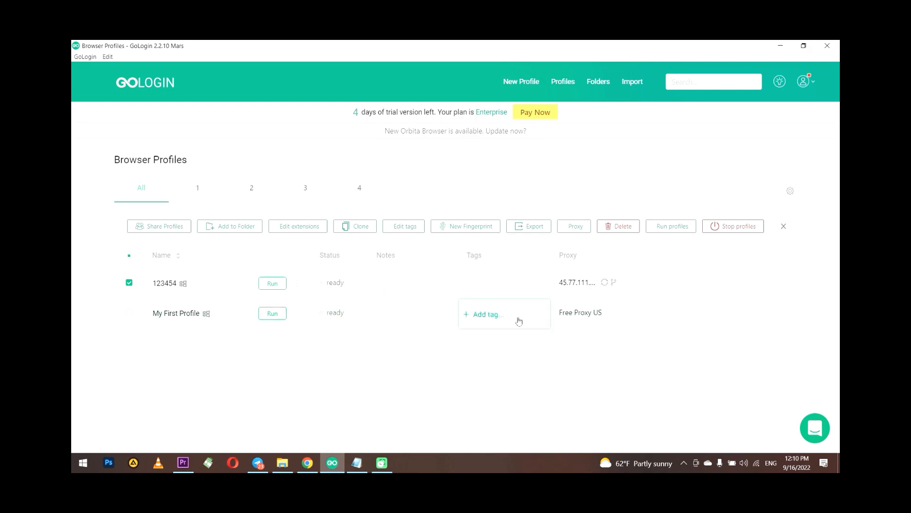
pyautogui.moveTo(555, 411)
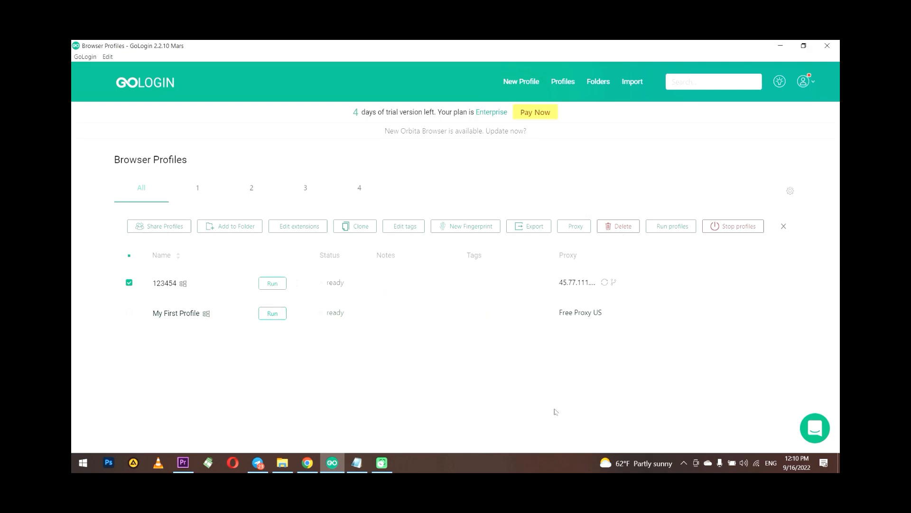